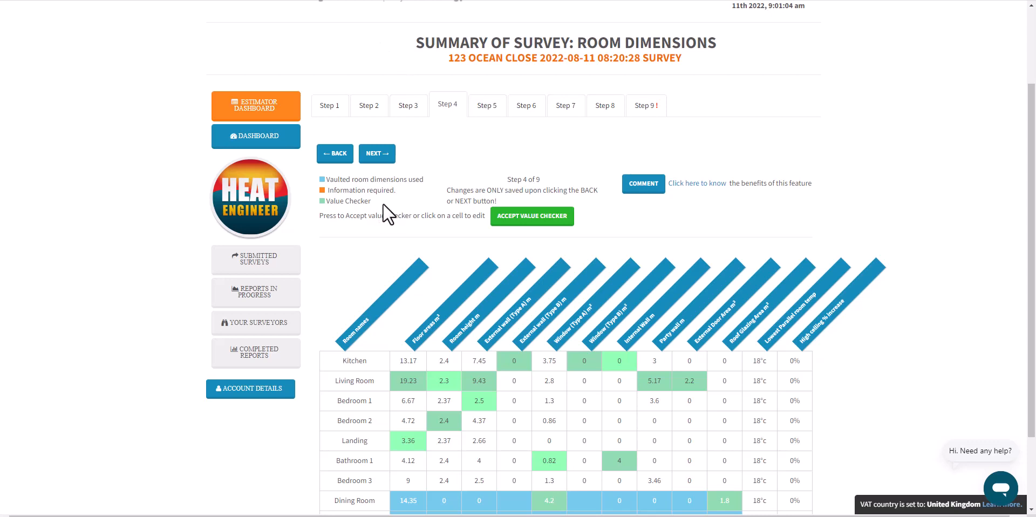
pyautogui.moveTo(389, 220)
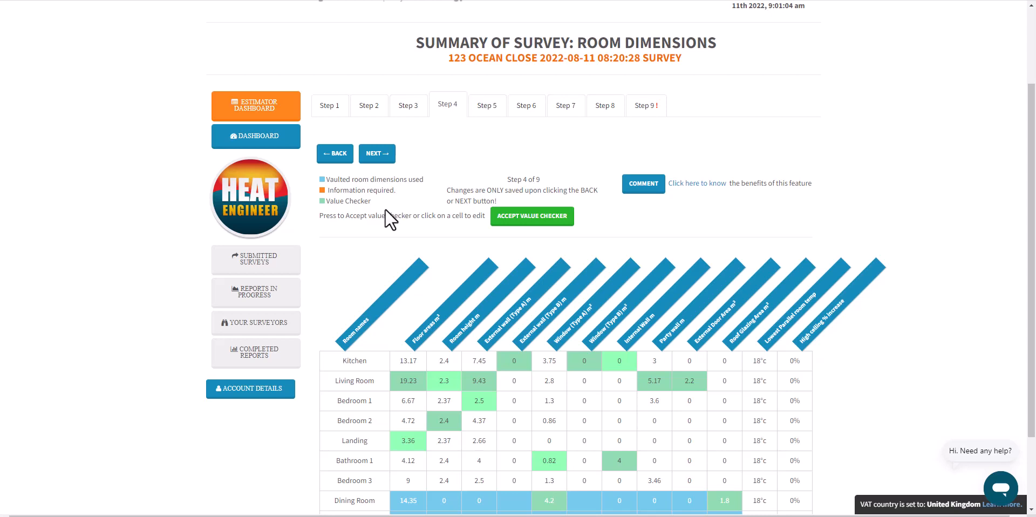
# Open the value checker, dismiss the floor area edit unchanged, and reopen the checker.
pyautogui.scroll(-3)
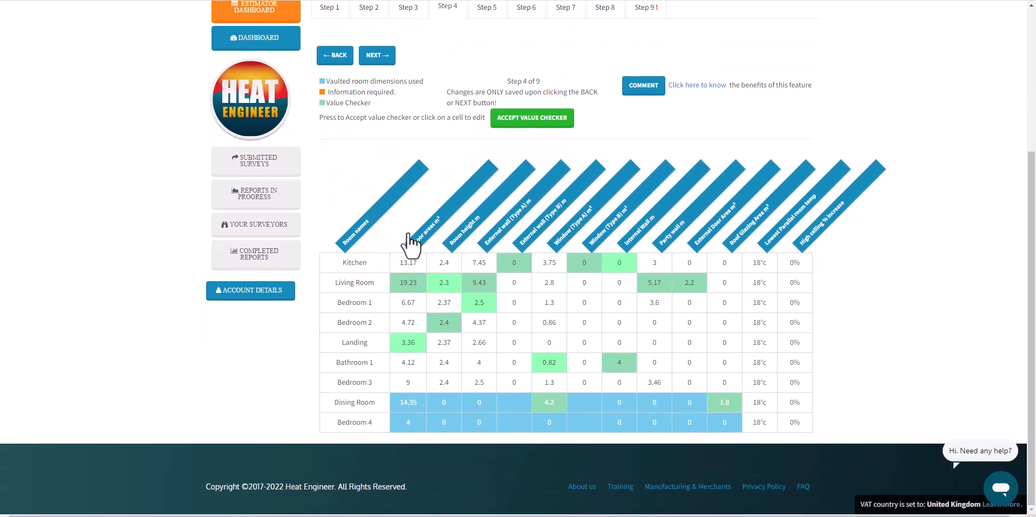
pyautogui.moveTo(416, 291)
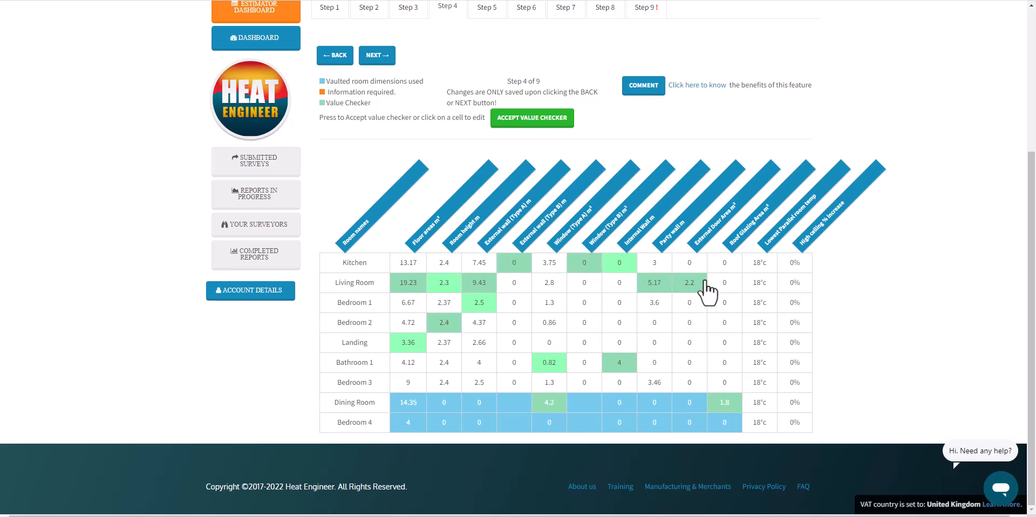
pyautogui.moveTo(417, 255)
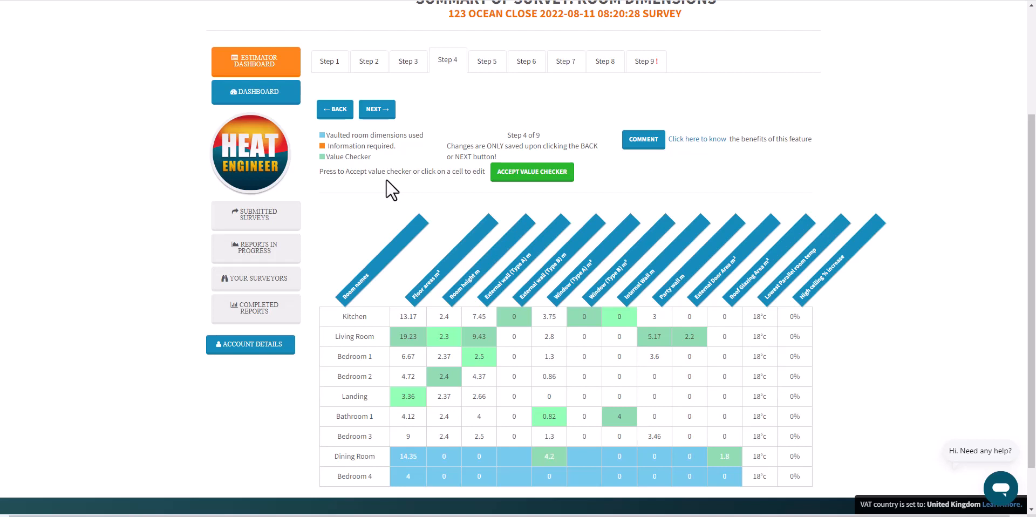
pyautogui.moveTo(403, 190)
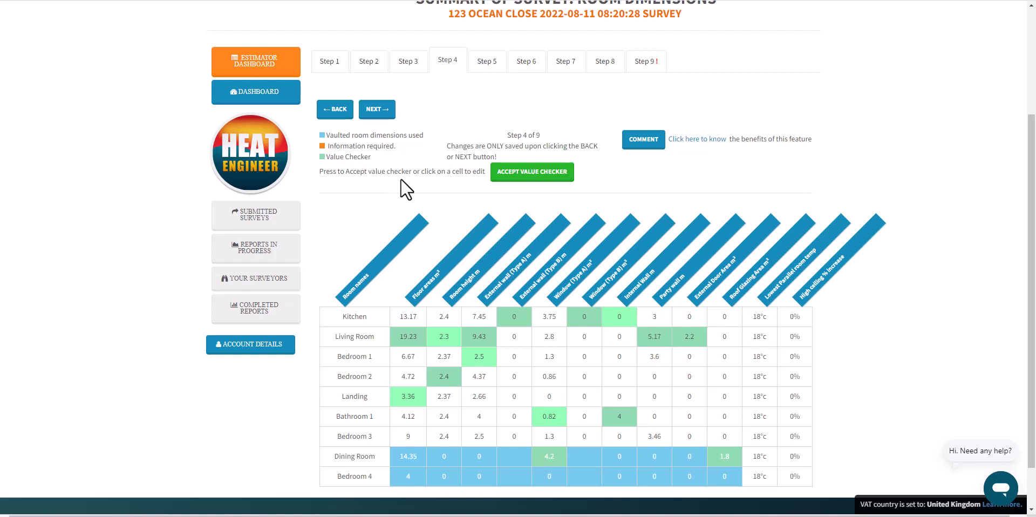
pyautogui.moveTo(531, 172)
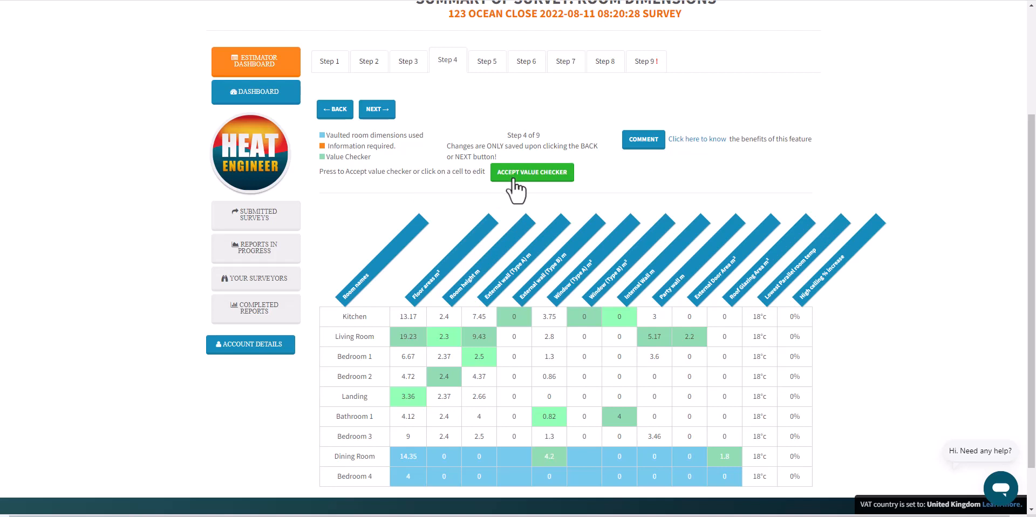
pyautogui.click(532, 172)
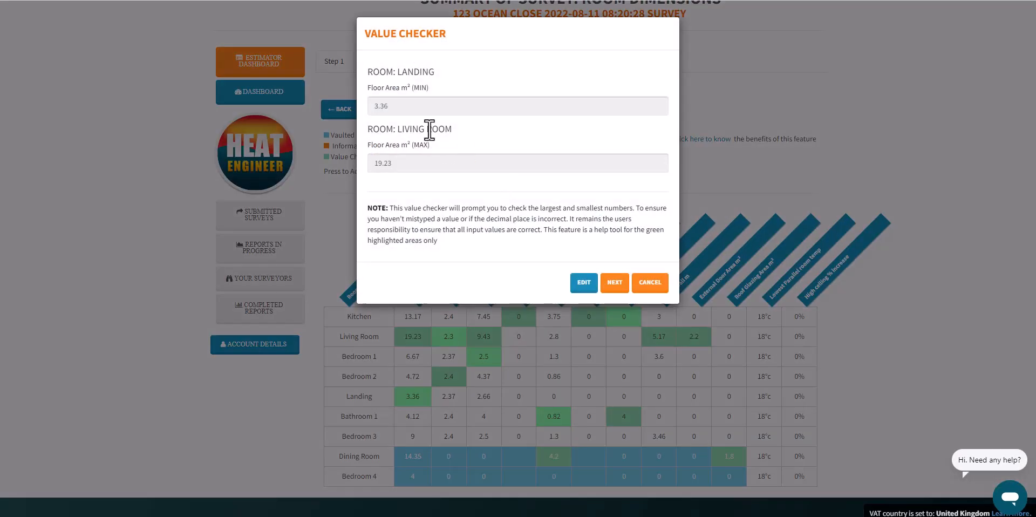
pyautogui.moveTo(567, 167)
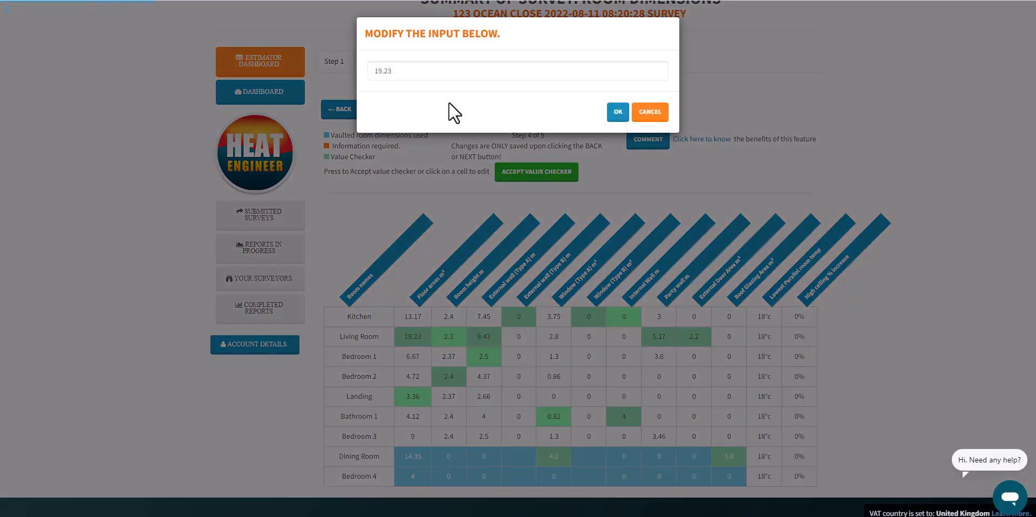
pyautogui.moveTo(565, 120)
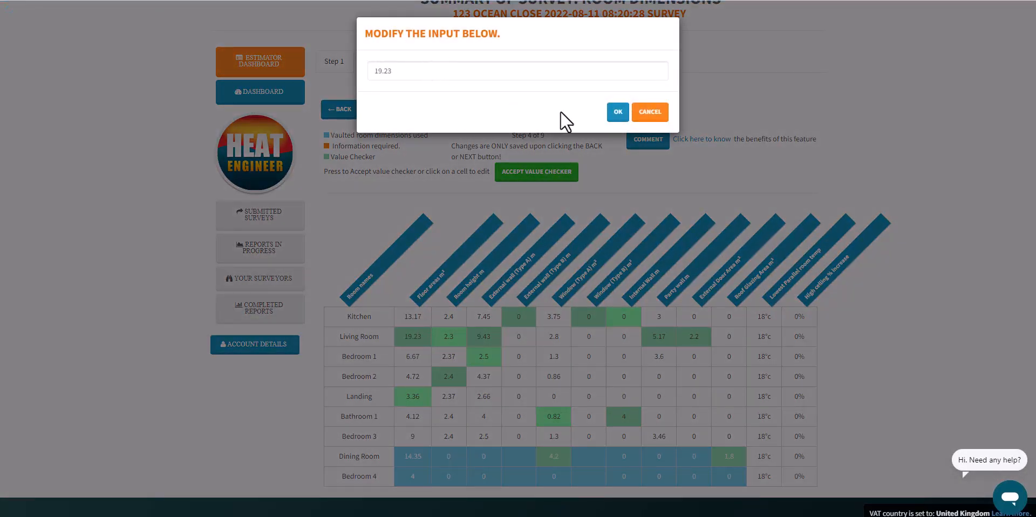
pyautogui.click(616, 112)
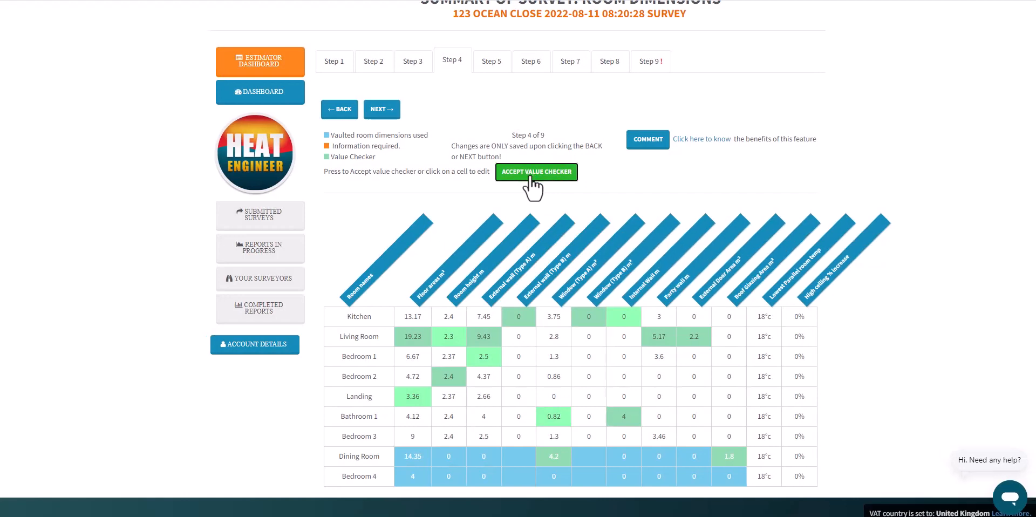
pyautogui.click(536, 173)
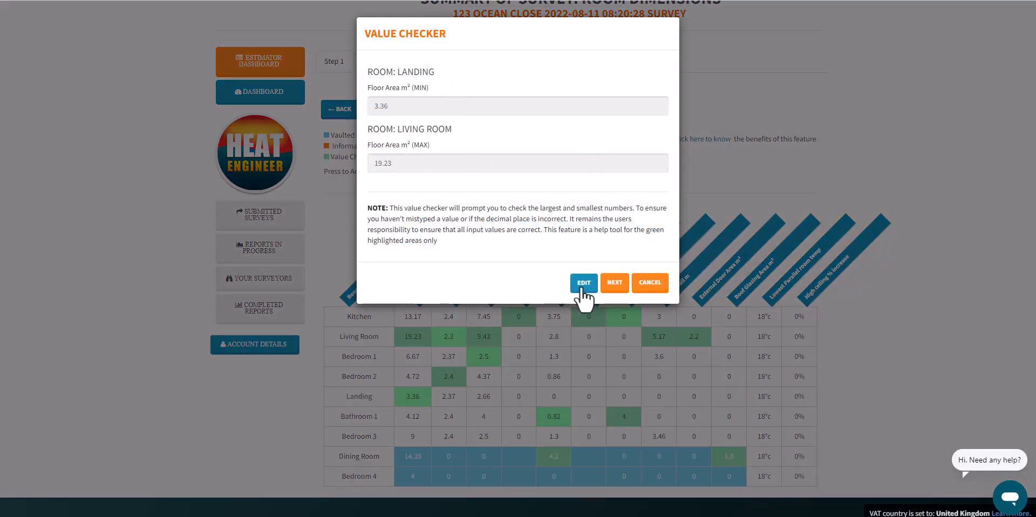
# Step past the external wall, window, internal wall and roof glazing checks until the checker closes.
pyautogui.click(613, 282)
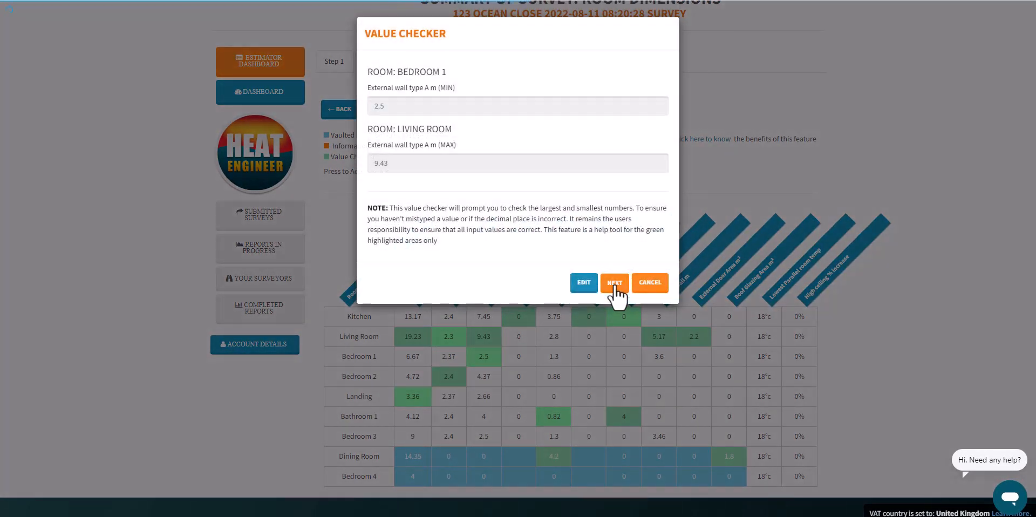
pyautogui.click(614, 283)
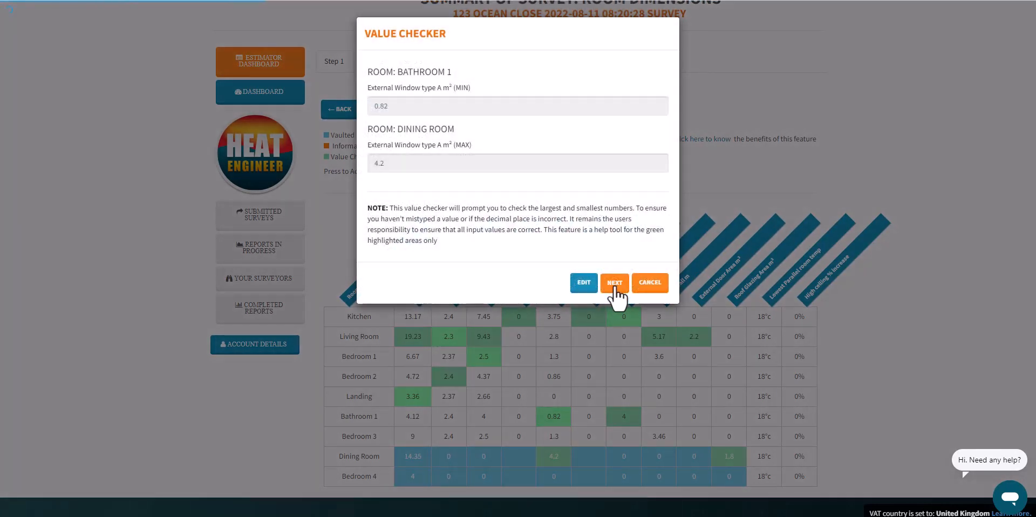
pyautogui.click(614, 282)
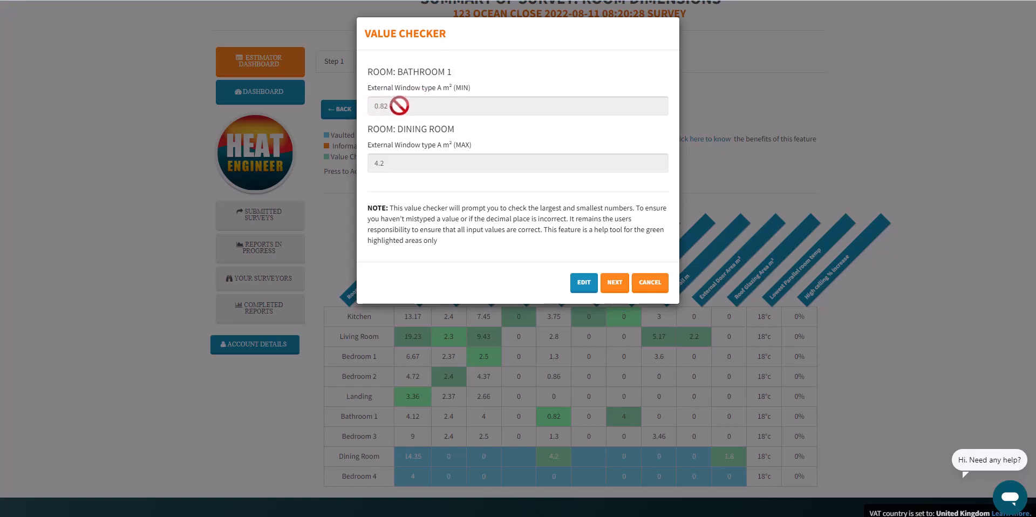
pyautogui.moveTo(397, 183)
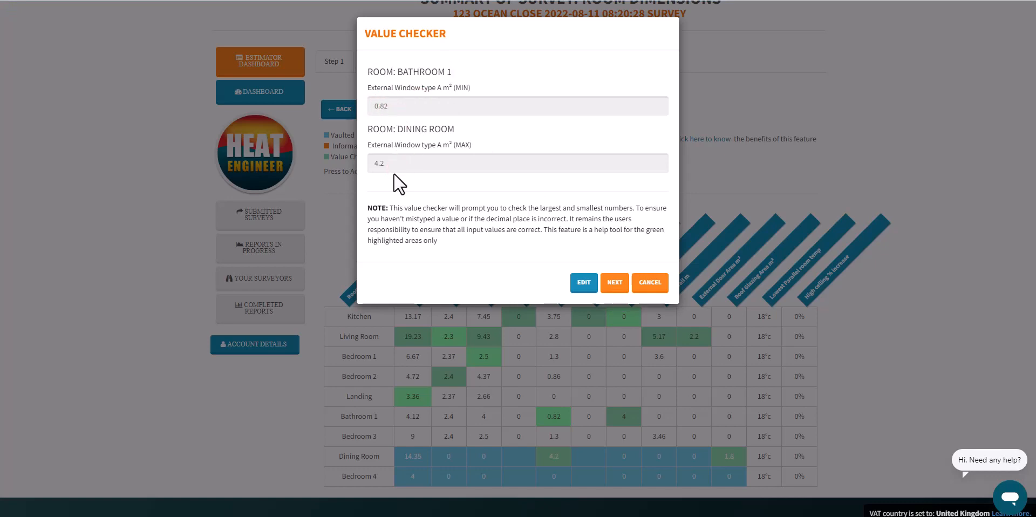
pyautogui.moveTo(393, 208)
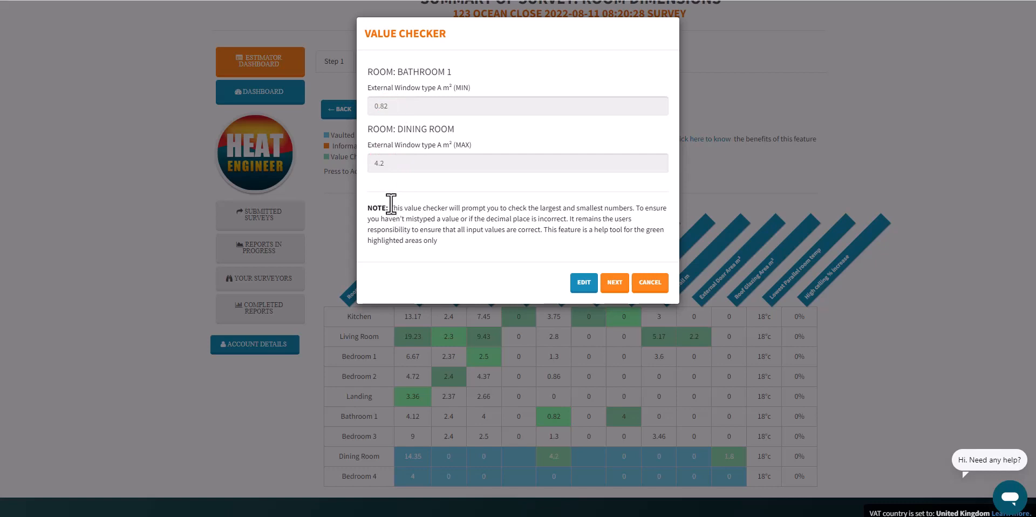
pyautogui.moveTo(476, 250)
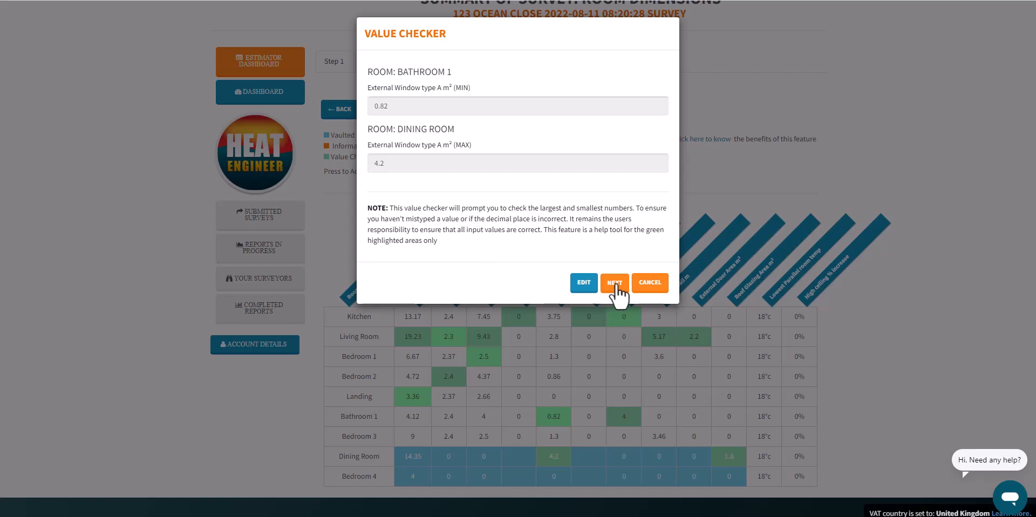
pyautogui.click(615, 282)
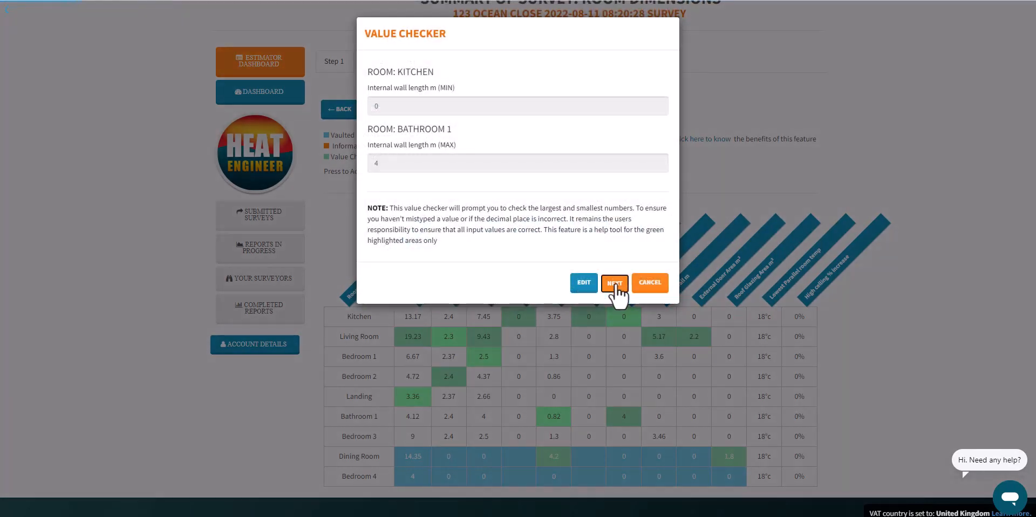
pyautogui.click(614, 282)
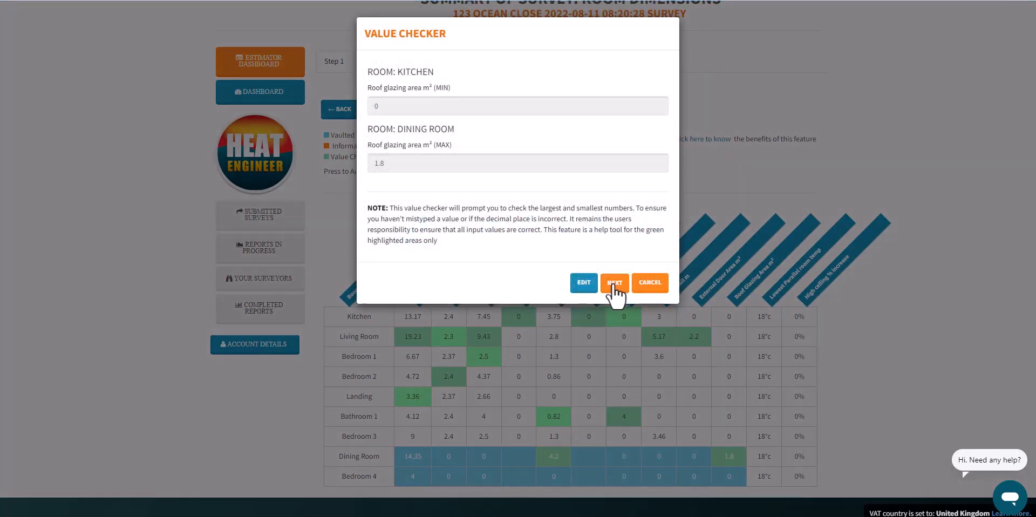
pyautogui.click(614, 282)
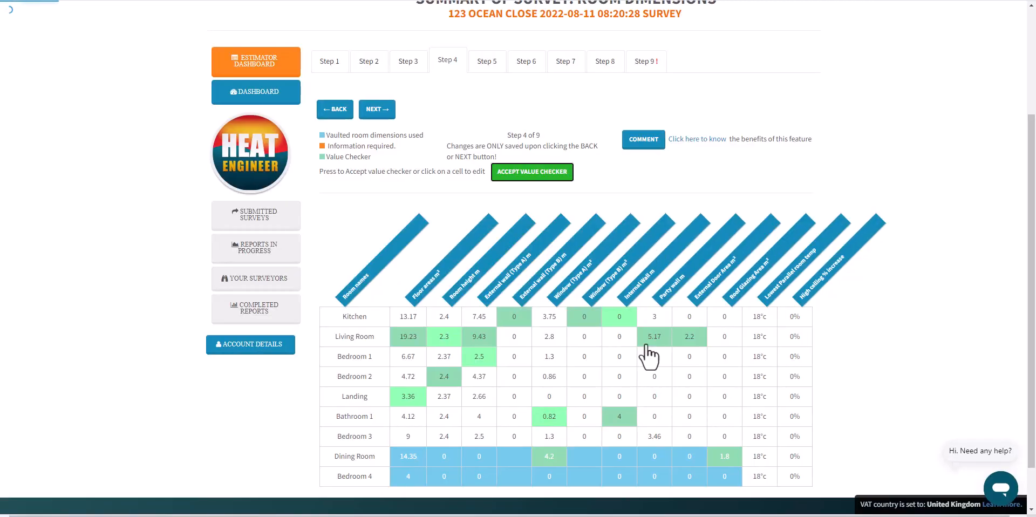
# Reopen the value checker and advance to the external door area check.
pyautogui.click(531, 172)
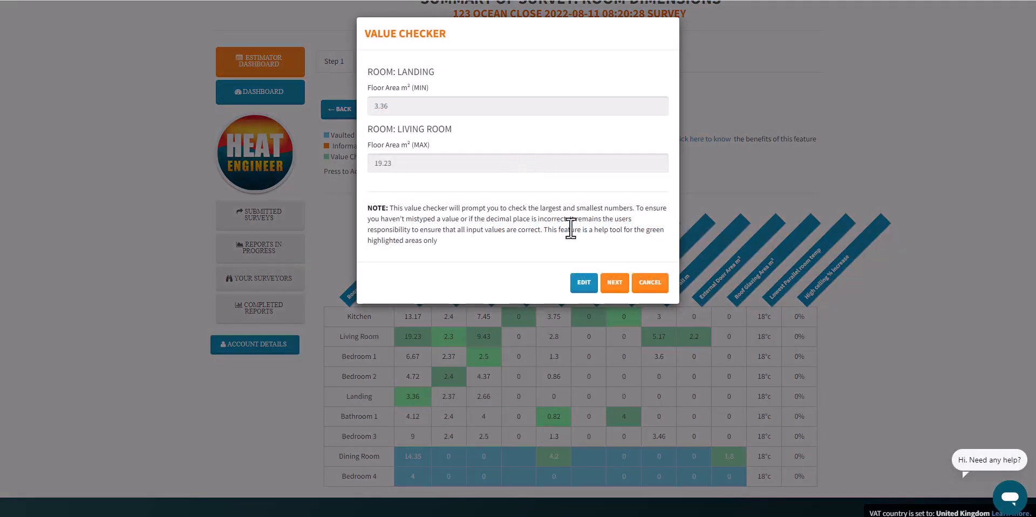
pyautogui.click(614, 282)
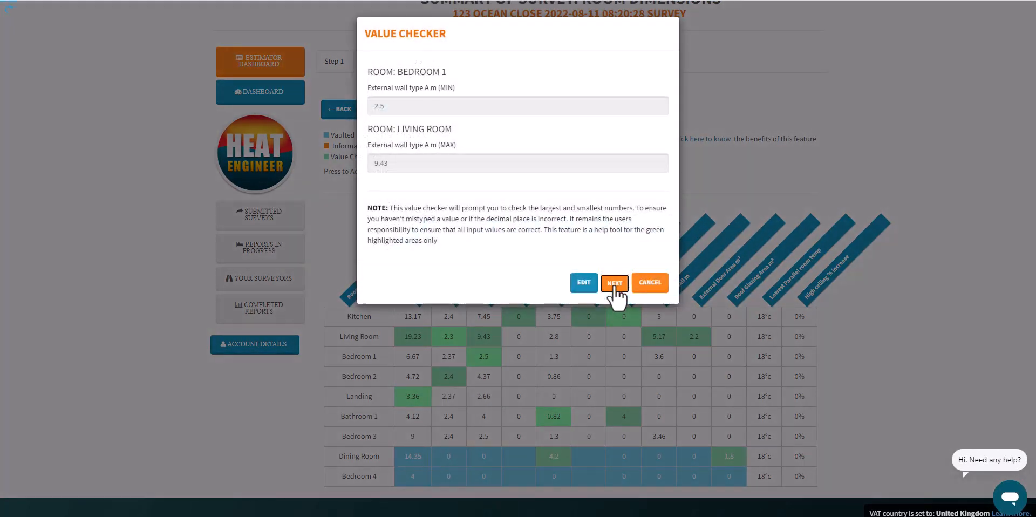
pyautogui.click(613, 282)
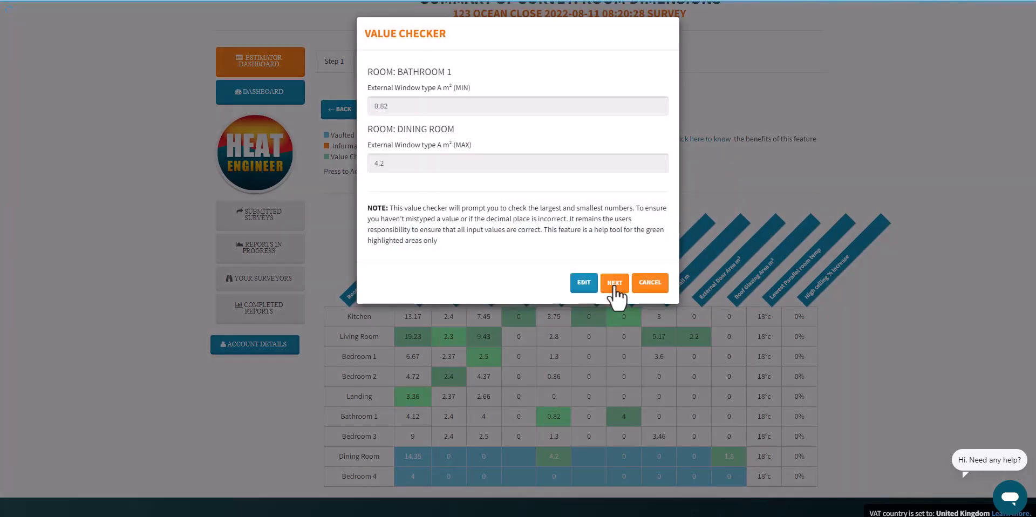
pyautogui.click(614, 282)
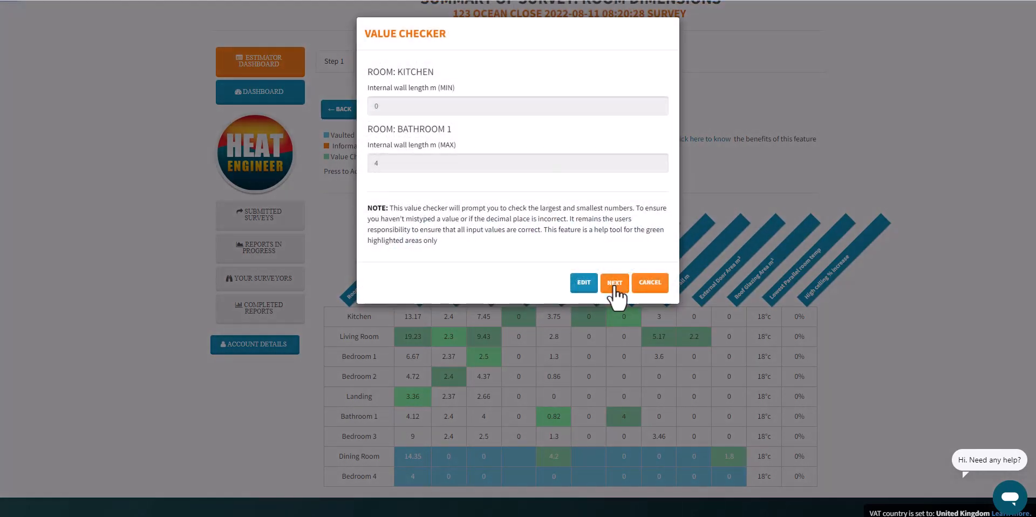
pyautogui.click(613, 282)
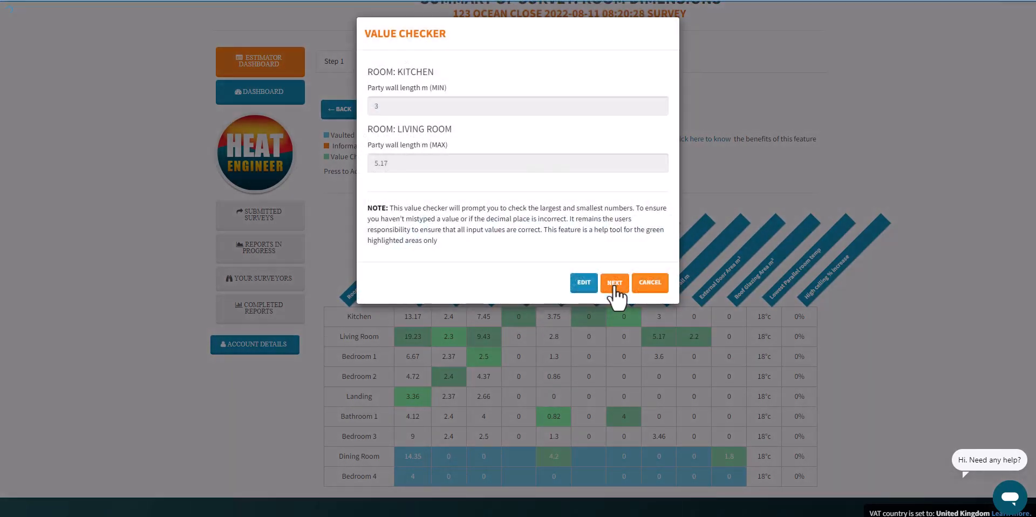
pyautogui.click(613, 283)
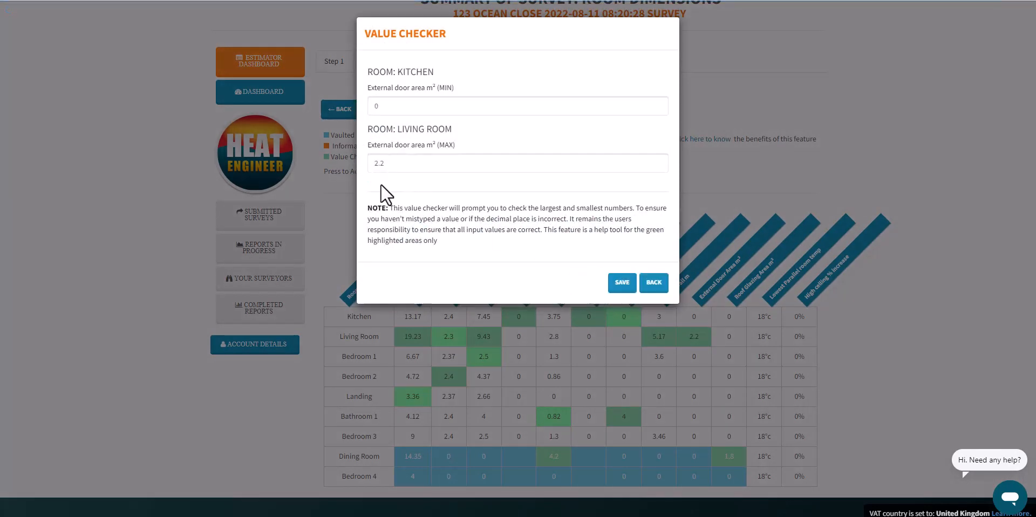
# Change the Living Room's external door area from 2.2 to 2.0 and finish the check.
pyautogui.click(518, 164)
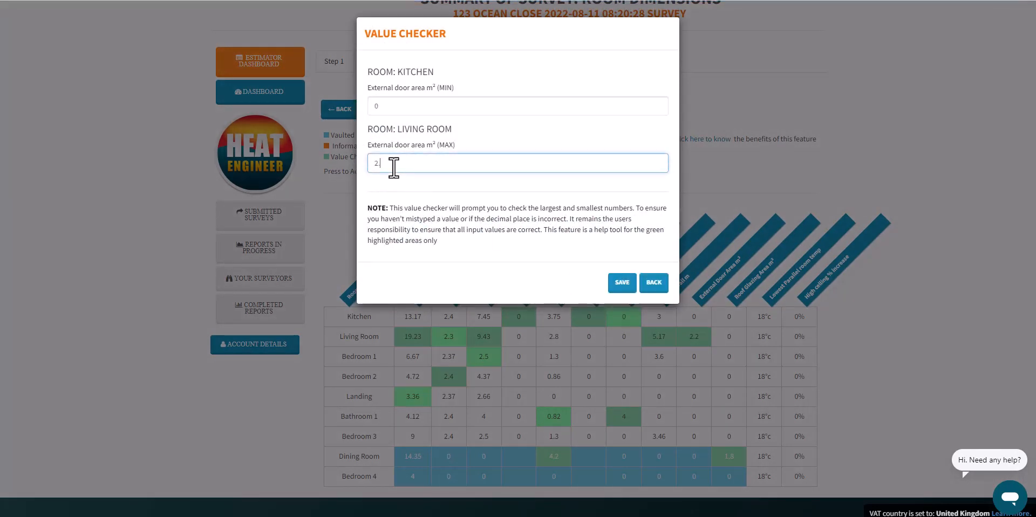
pyautogui.write('.0')
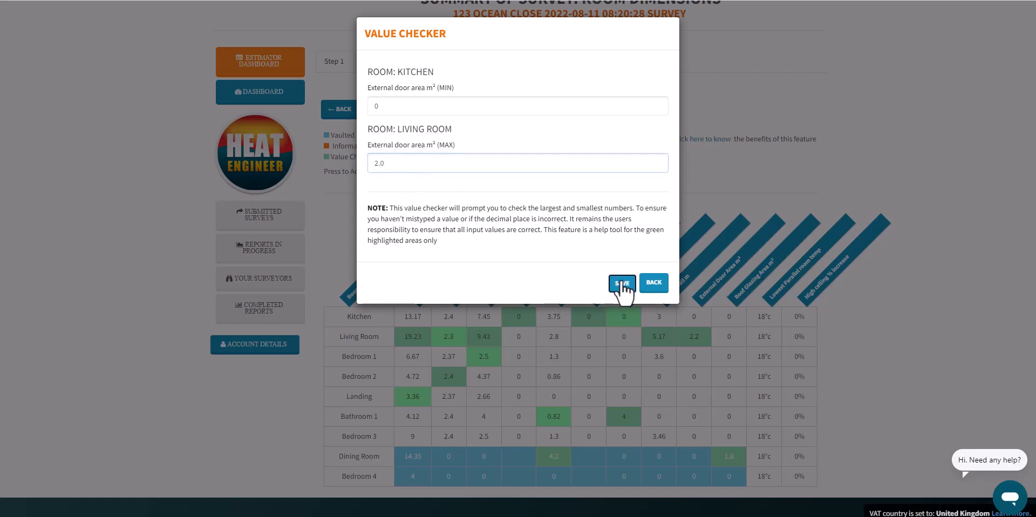
pyautogui.click(621, 282)
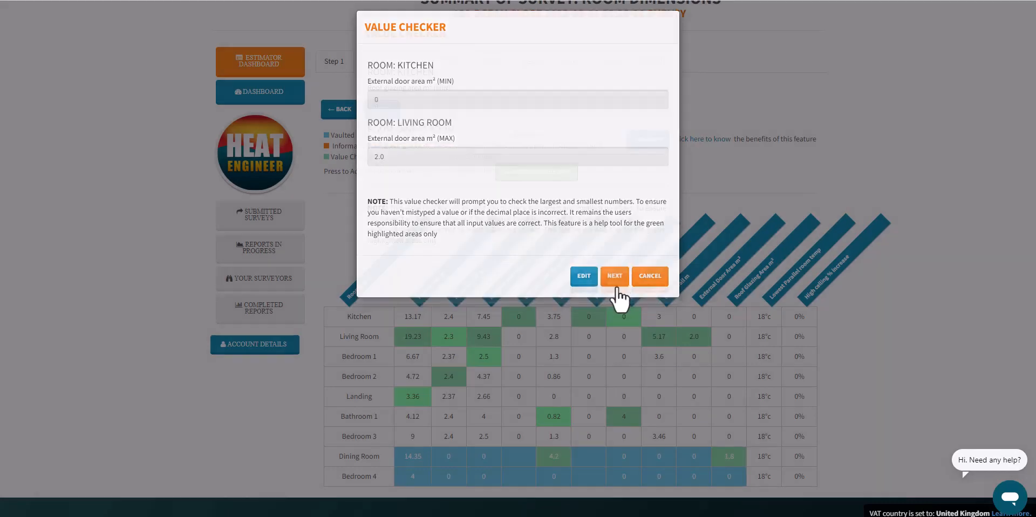
pyautogui.click(614, 276)
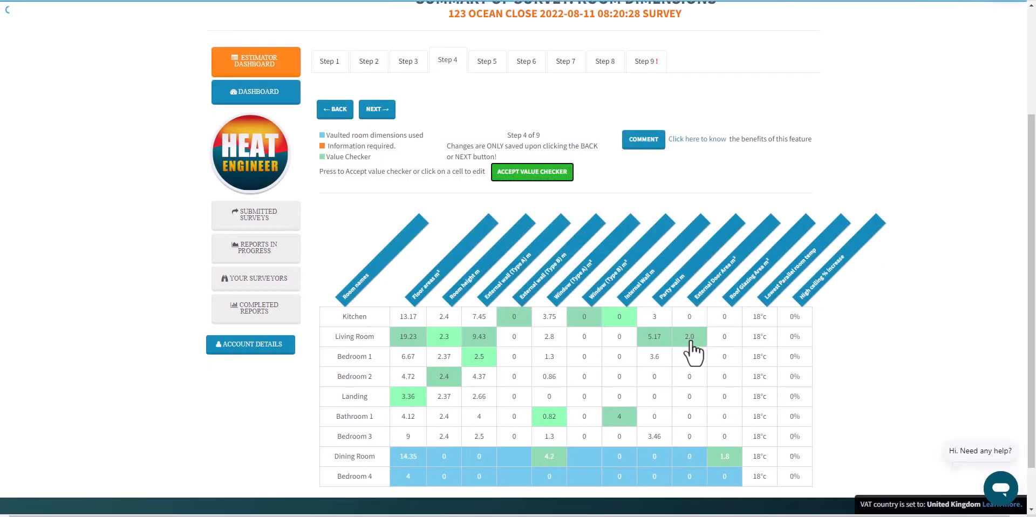
pyautogui.moveTo(492, 297)
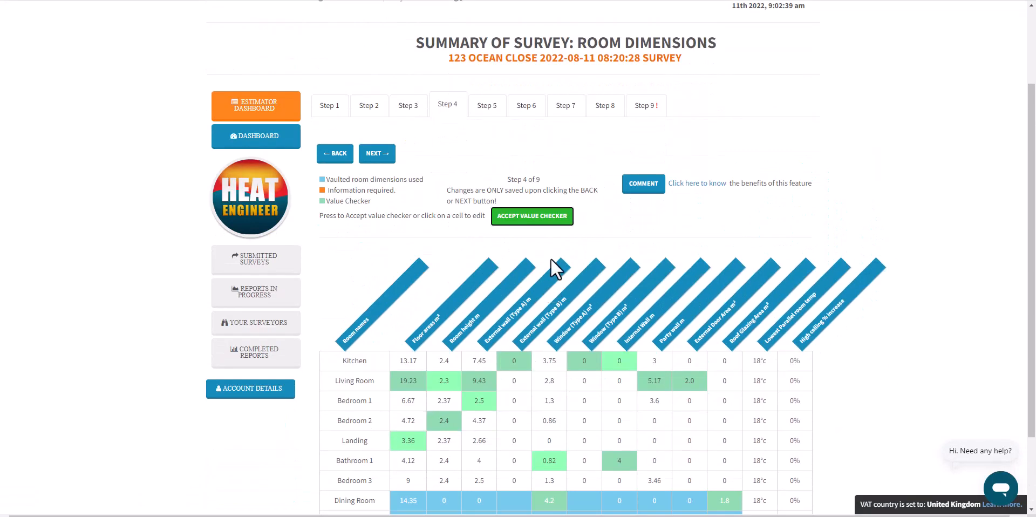
# Advance to the vaulted rooms step, make Bedroom 4's wall A external, and start changing wall C.
pyautogui.scroll(-3)
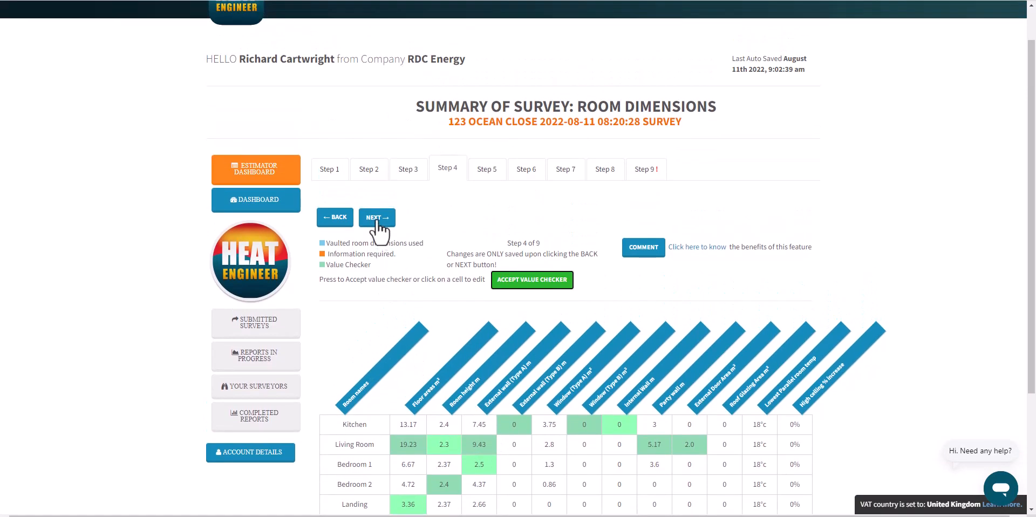
pyautogui.click(376, 217)
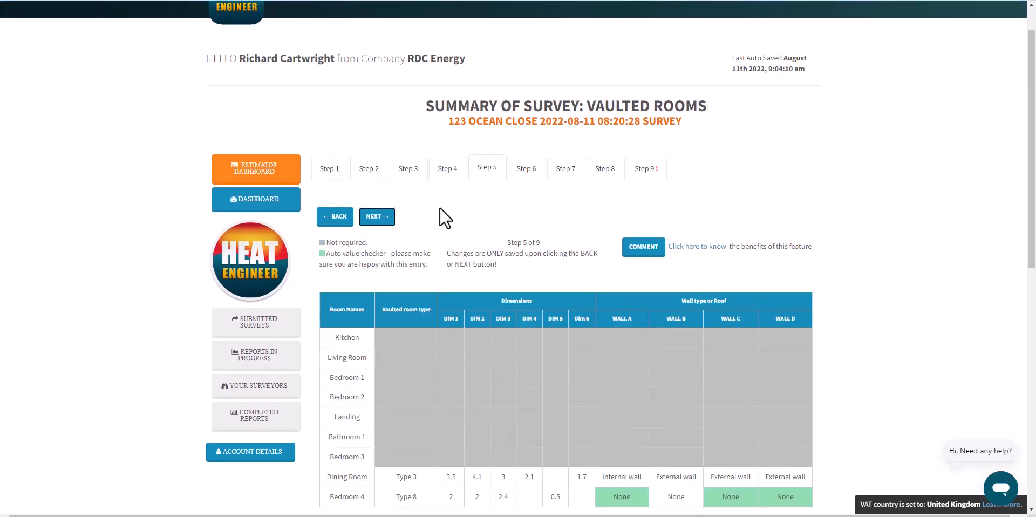
pyautogui.scroll(-3)
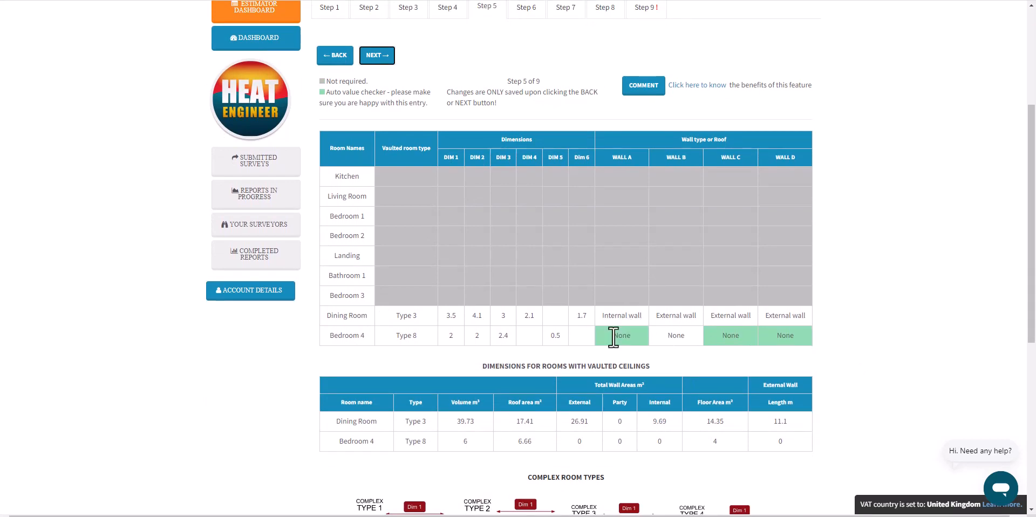
pyautogui.scroll(-3)
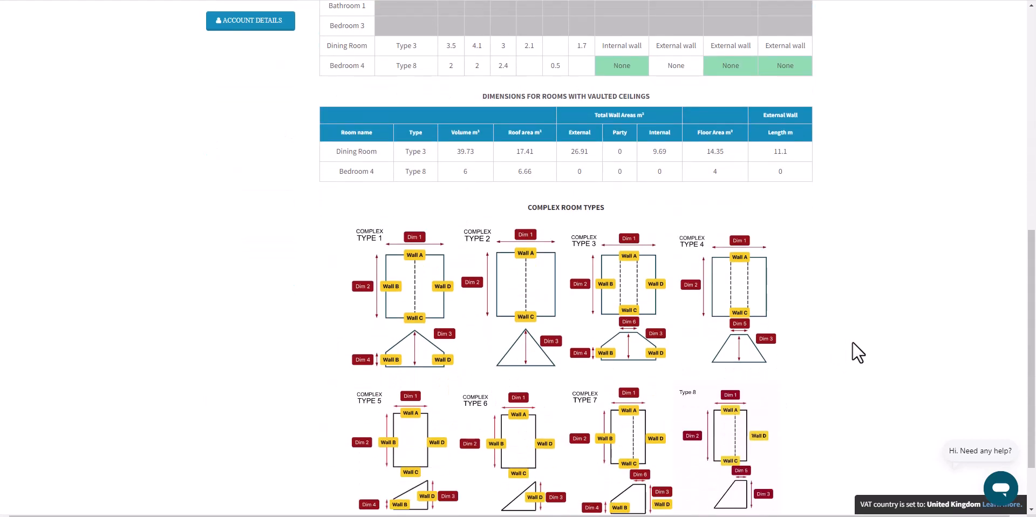
pyautogui.scroll(-3)
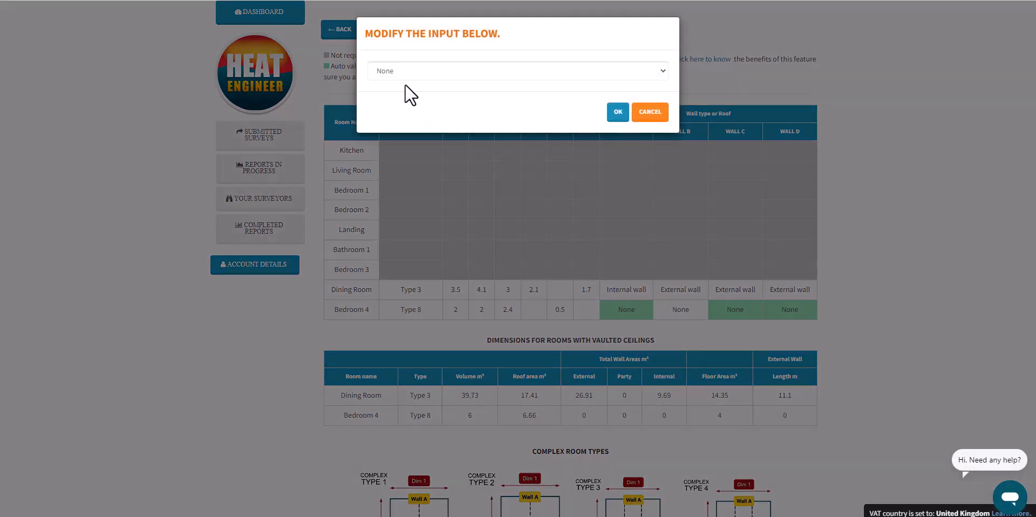
pyautogui.click(616, 111)
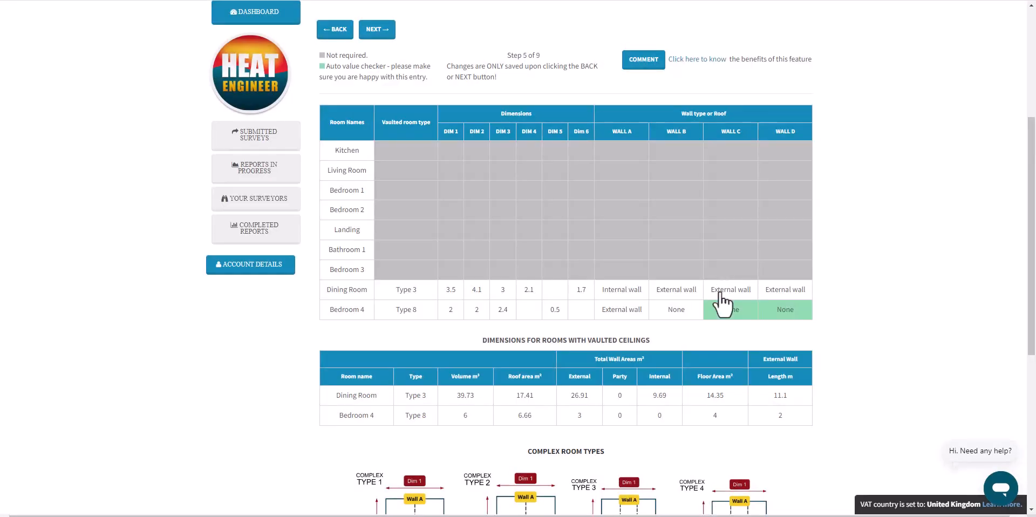
pyautogui.click(730, 309)
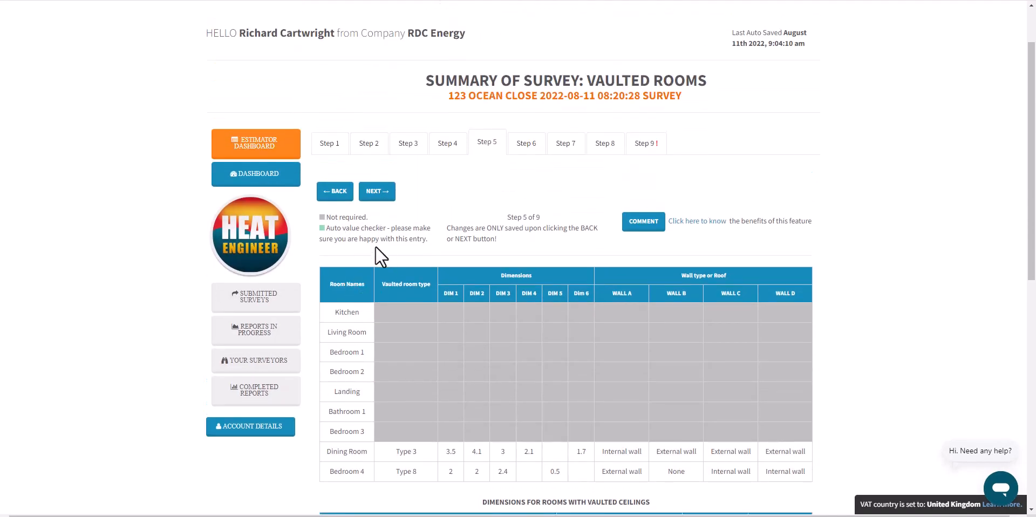
# Advance through Steps 6 and 7 to the Step 9 review and scroll the per-room heat loss results.
pyautogui.click(377, 191)
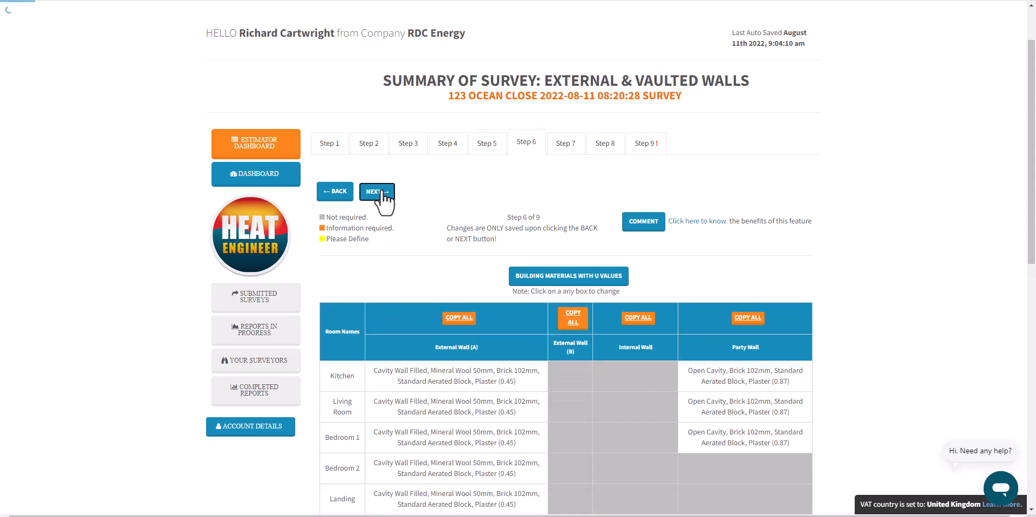
pyautogui.click(377, 192)
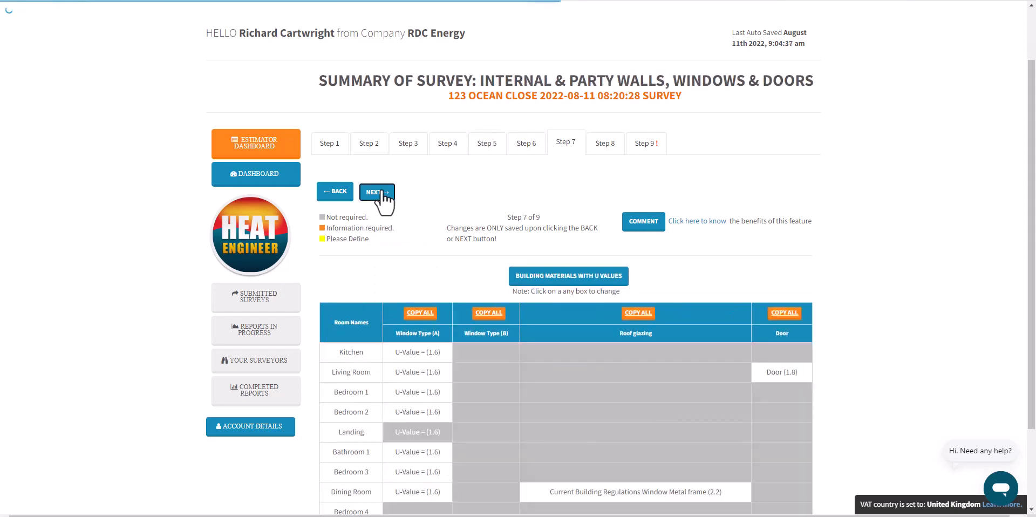
pyautogui.click(376, 191)
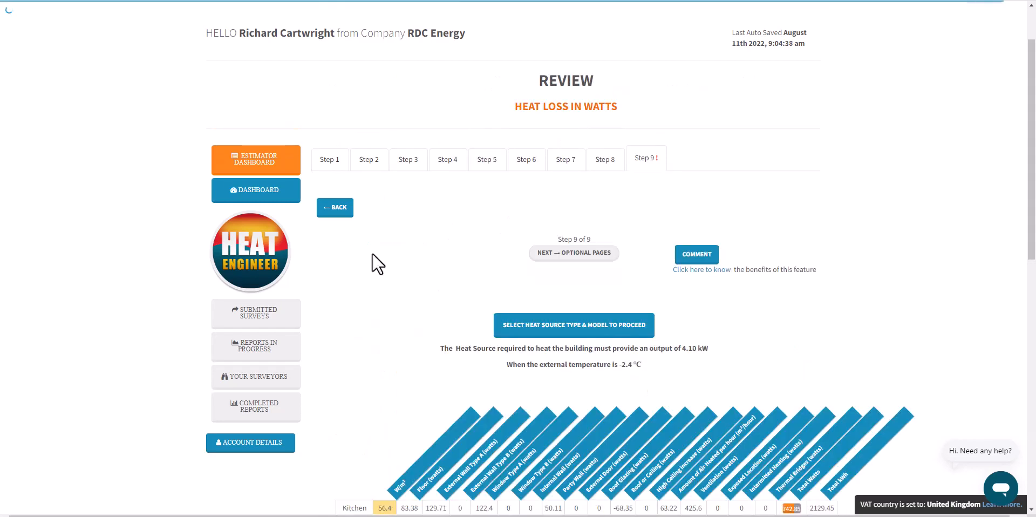
pyautogui.scroll(-3)
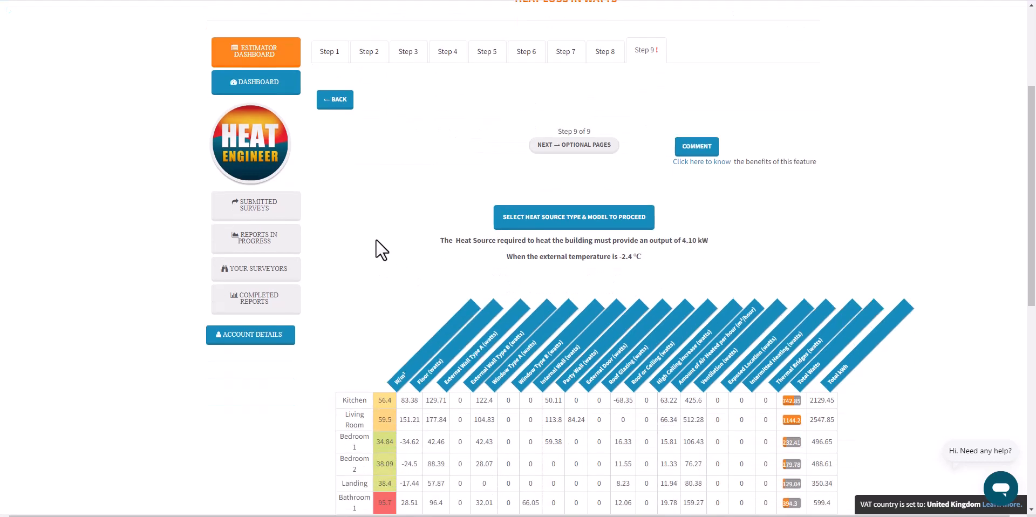
pyautogui.scroll(-3)
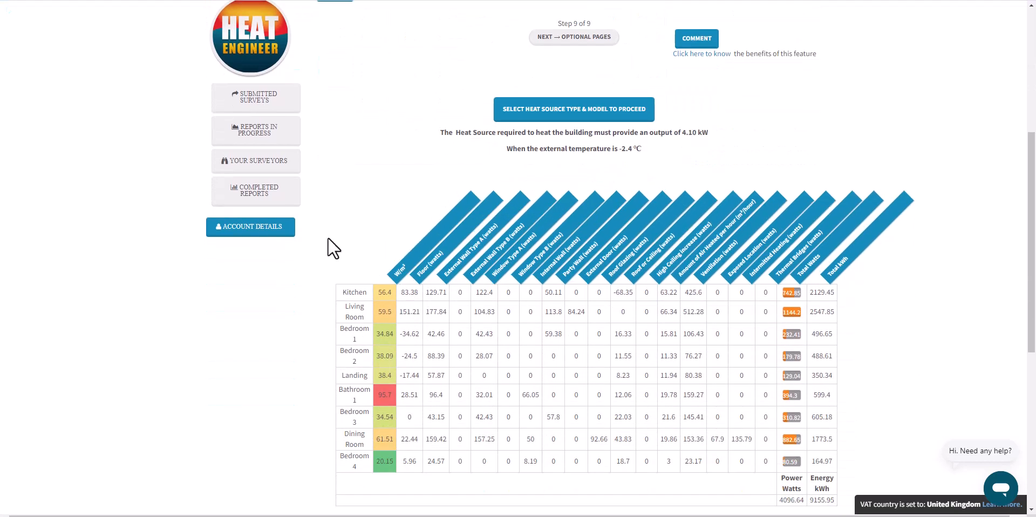
pyautogui.moveTo(507, 250)
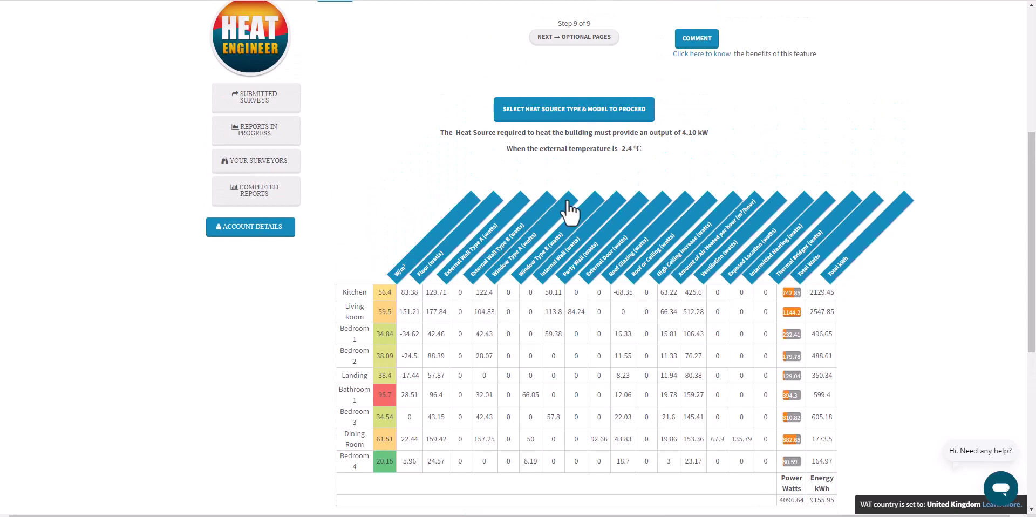
pyautogui.moveTo(401, 185)
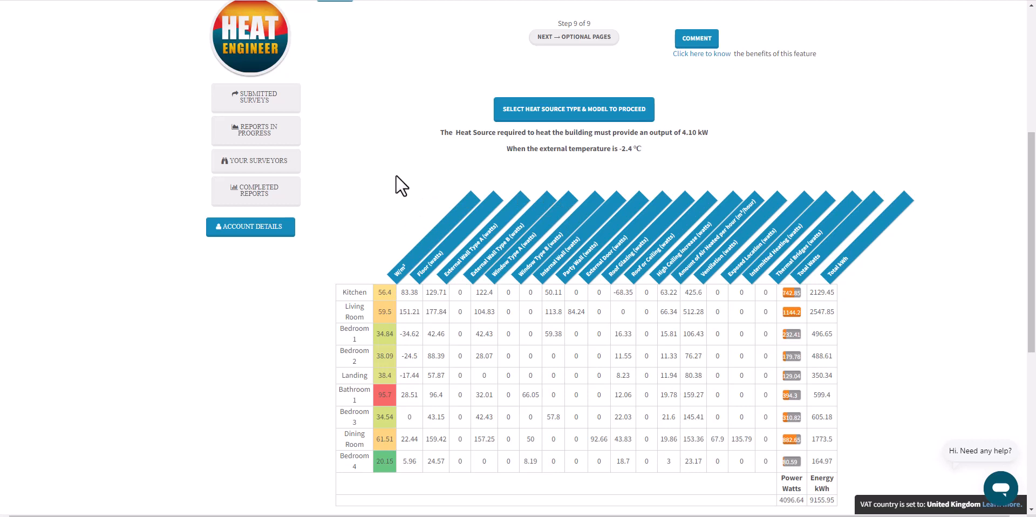
pyautogui.moveTo(398, 181)
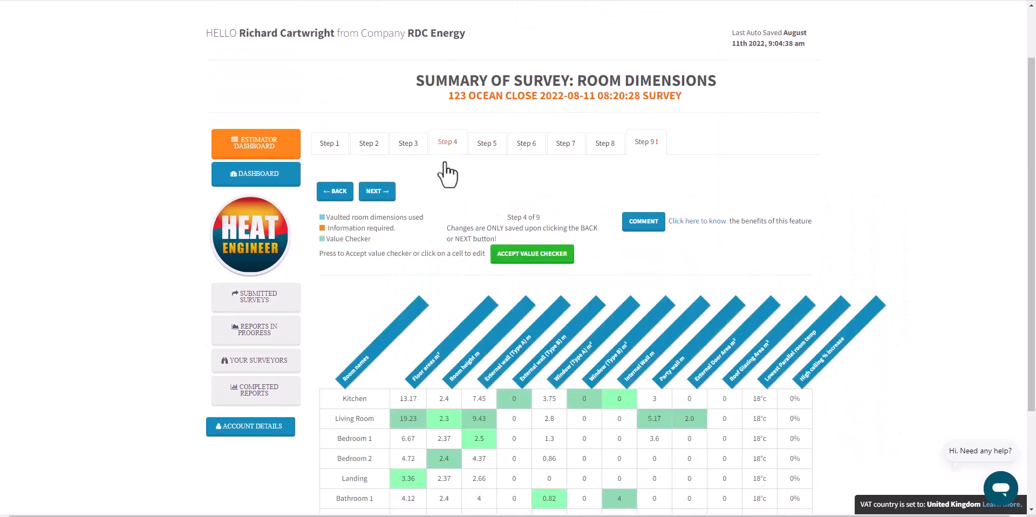
# Change the Kitchen's Type A external wall length from 7.45 to 0.5.
pyautogui.scroll(-3)
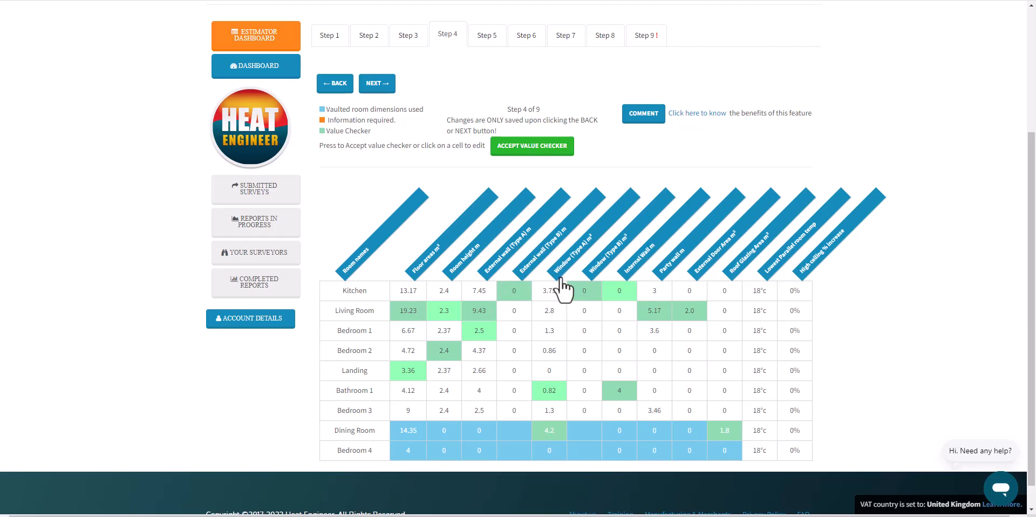
pyautogui.moveTo(485, 308)
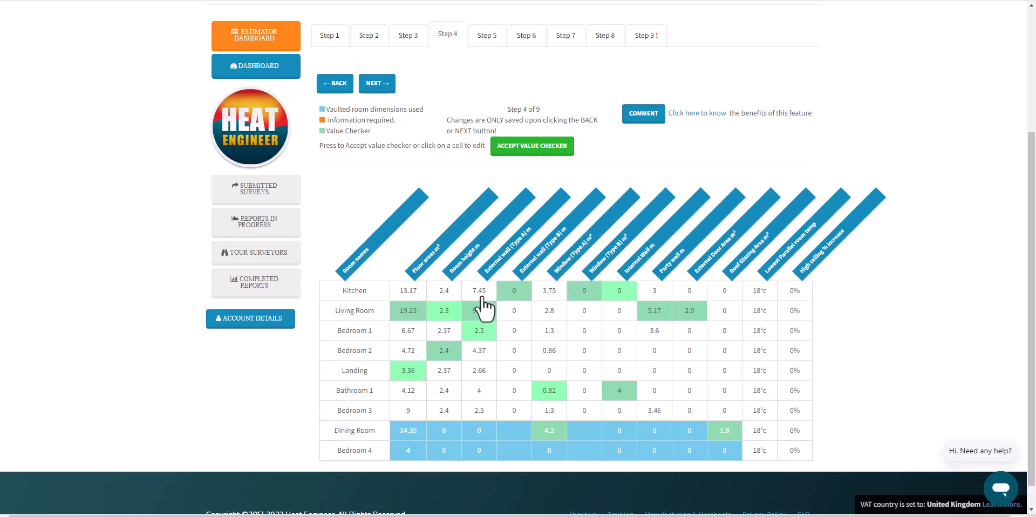
pyautogui.click(479, 291)
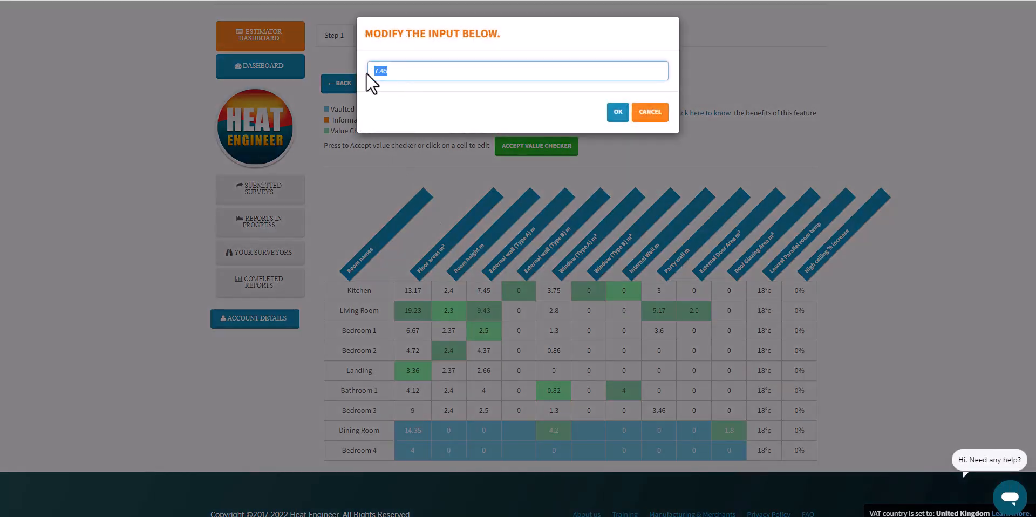
pyautogui.write('0.')
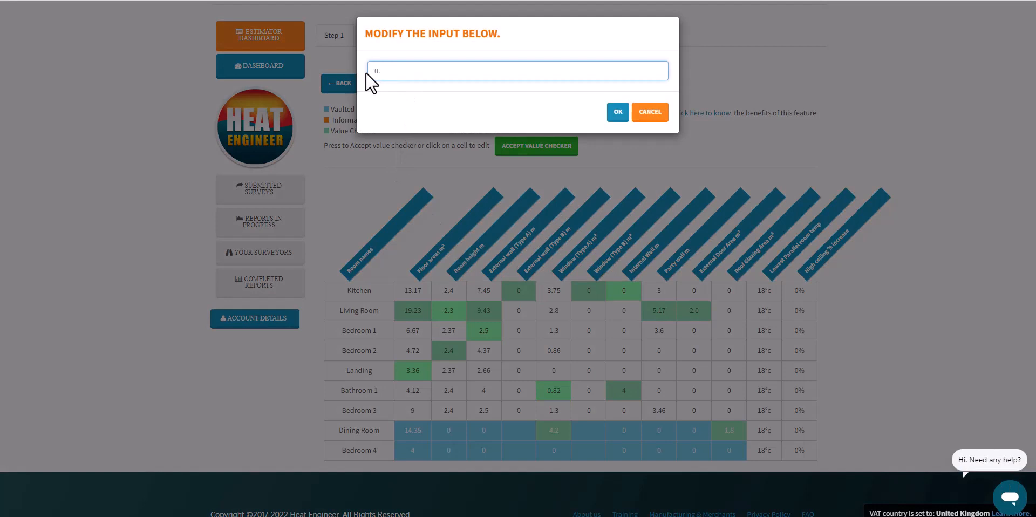
pyautogui.click(616, 112)
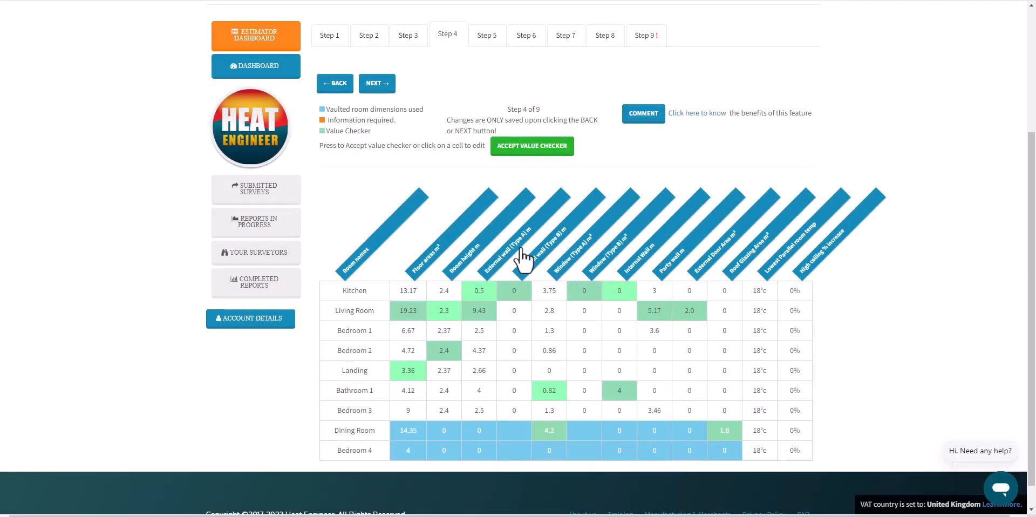
pyautogui.moveTo(456, 302)
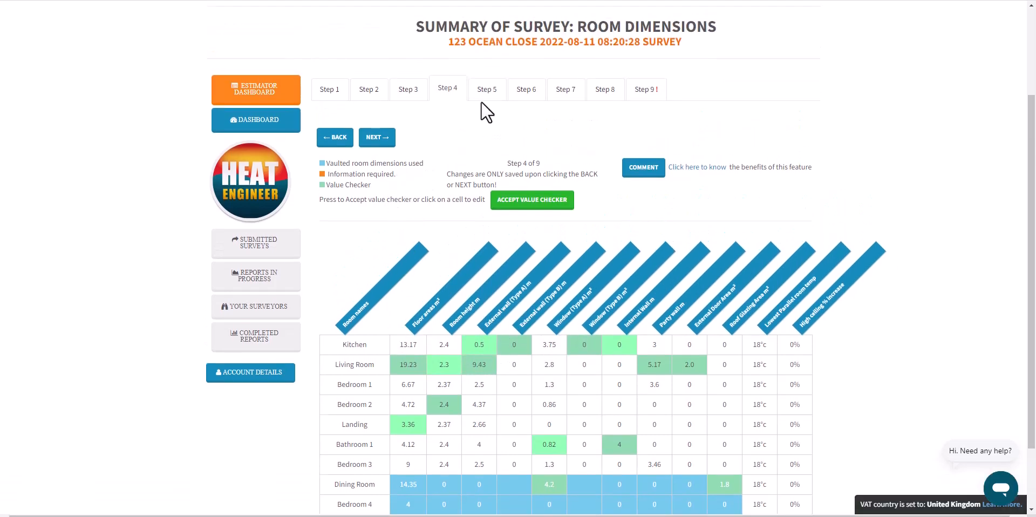
# Jump to the Step 9 heat loss review and scroll the recalculated 3.87 kW results.
pyautogui.click(646, 89)
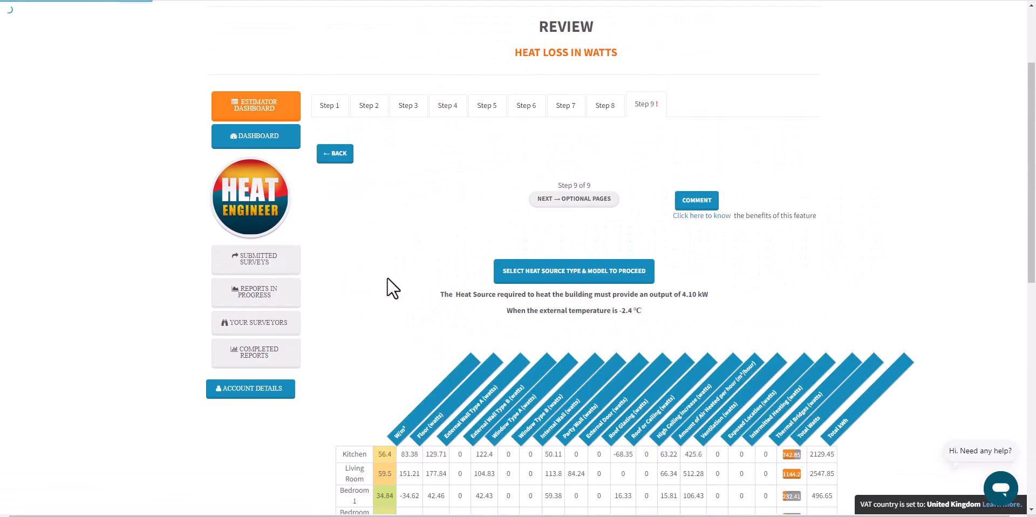
pyautogui.scroll(-3)
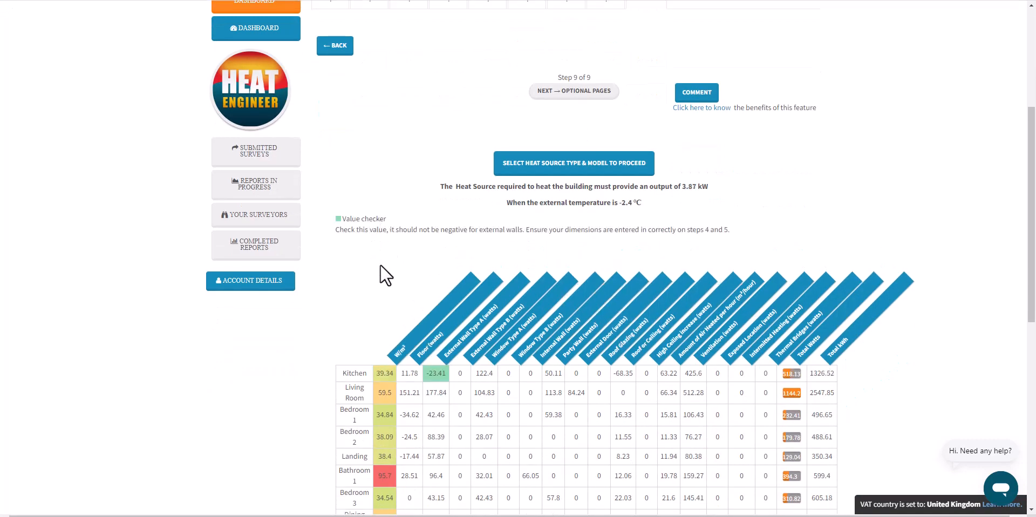
pyautogui.scroll(-3)
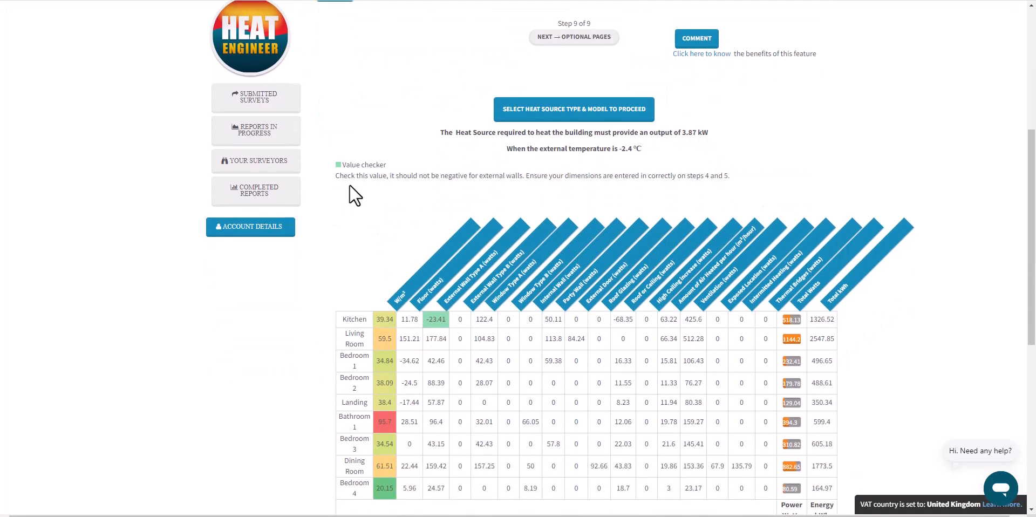
pyautogui.moveTo(385, 197)
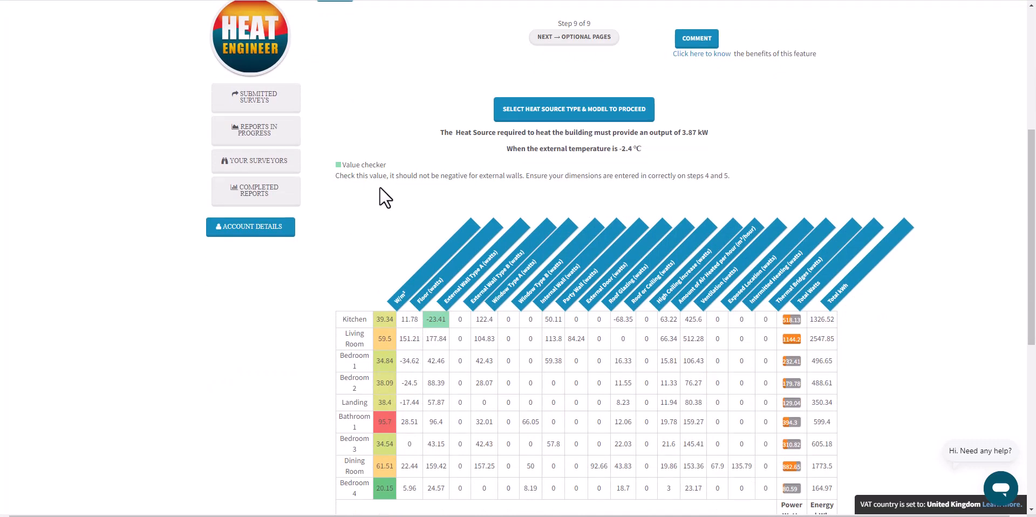
pyautogui.moveTo(478, 198)
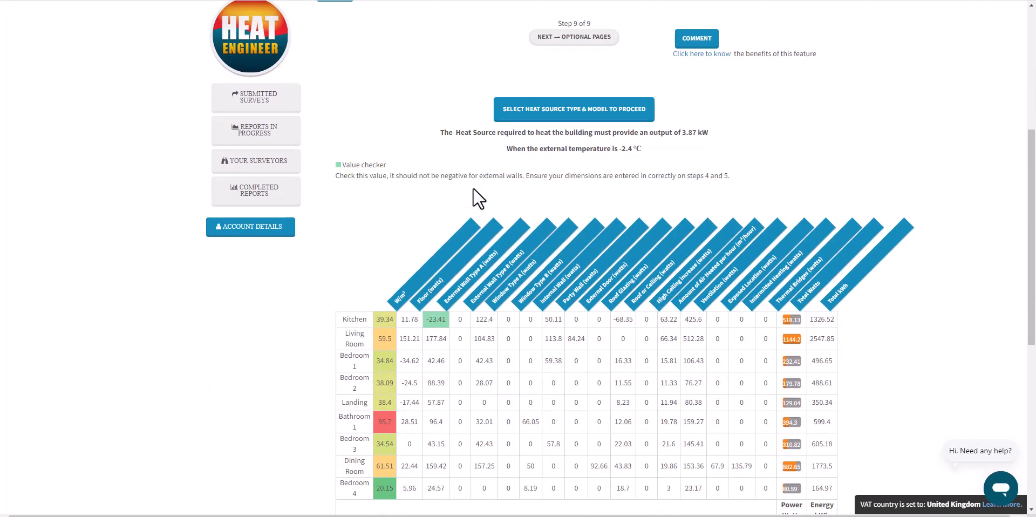
pyautogui.moveTo(624, 208)
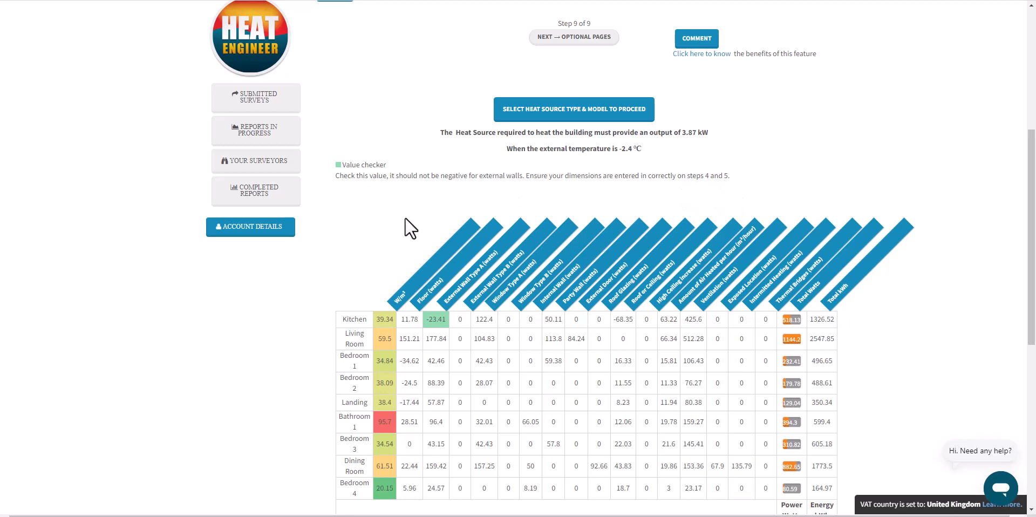
pyautogui.scroll(-3)
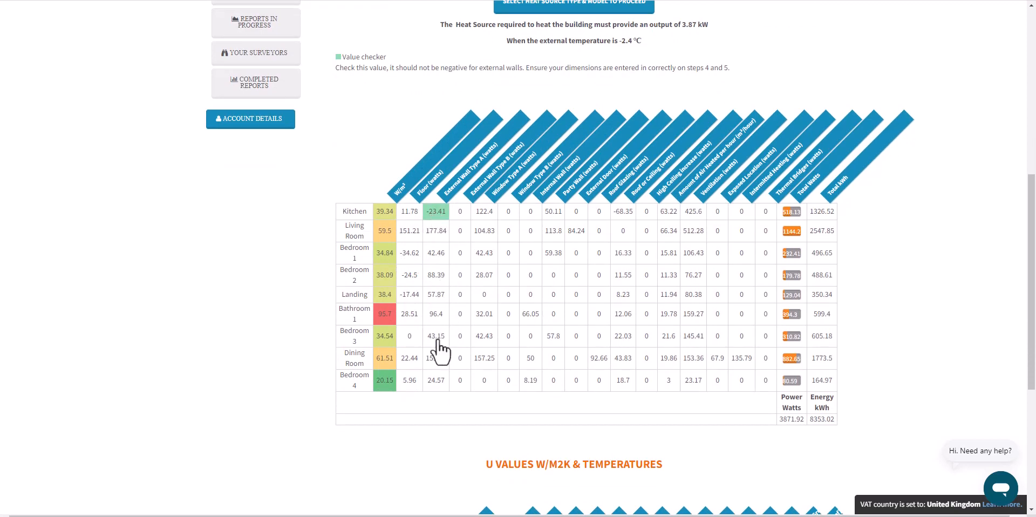
pyautogui.moveTo(459, 343)
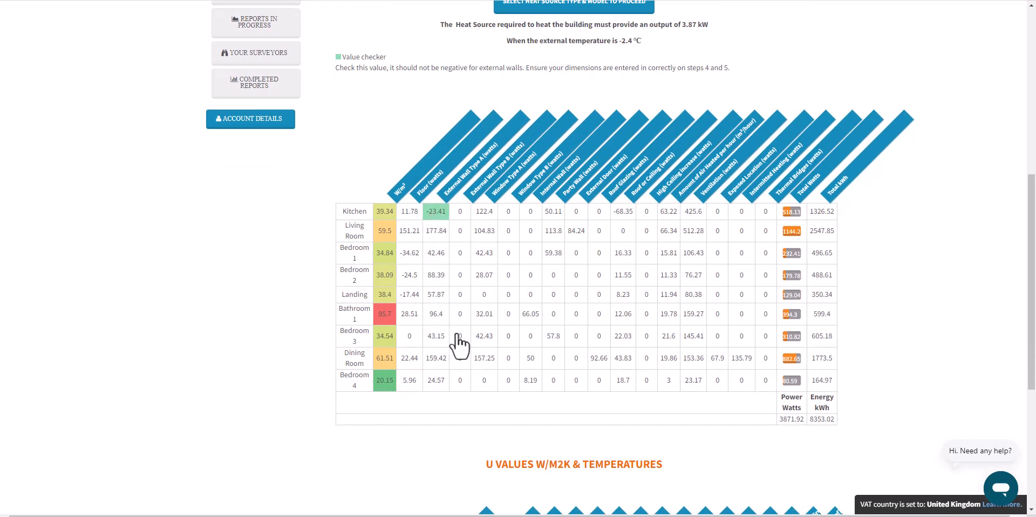
pyautogui.scroll(3)
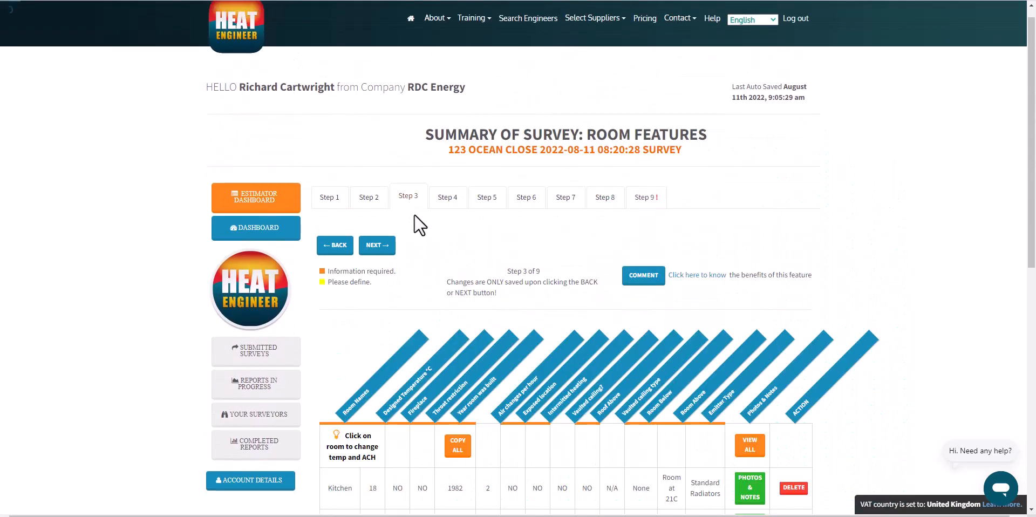
# Replace the Kitchen's Type A external wall length of 0.5 with 7.35.
pyautogui.click(448, 197)
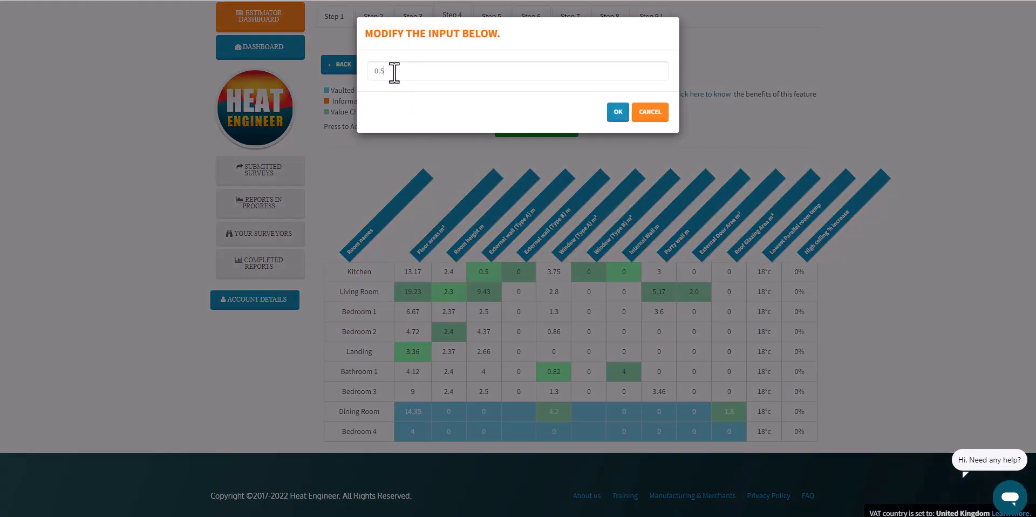
pyautogui.write('7.')
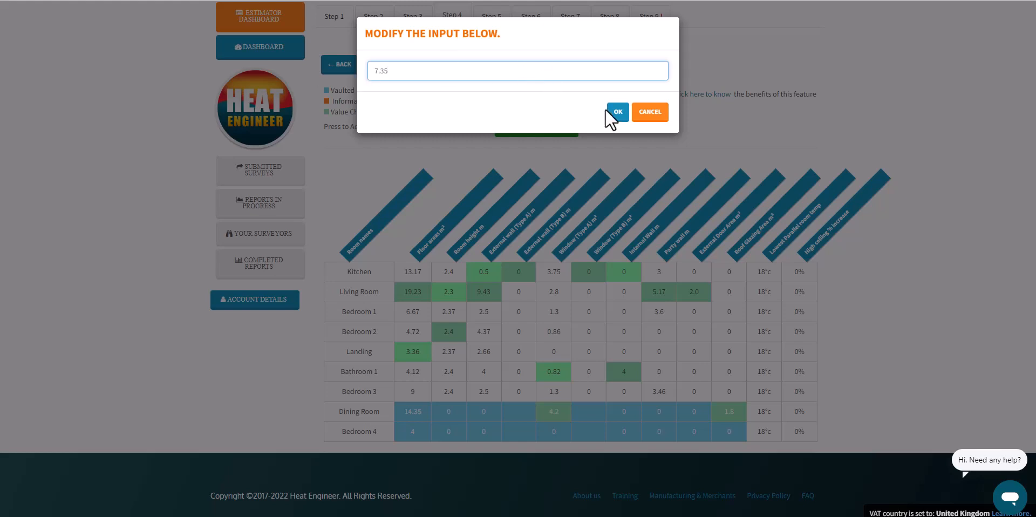
pyautogui.click(616, 111)
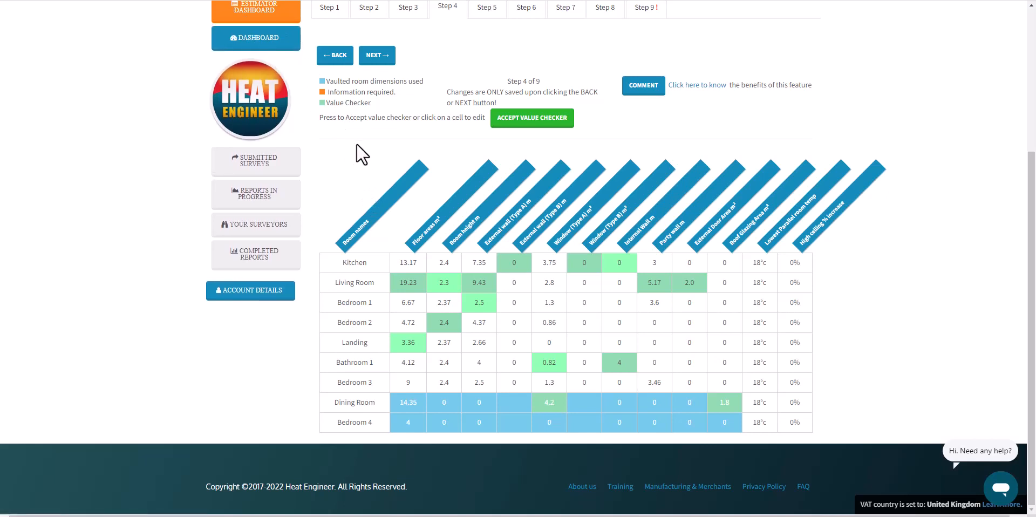
pyautogui.moveTo(378, 211)
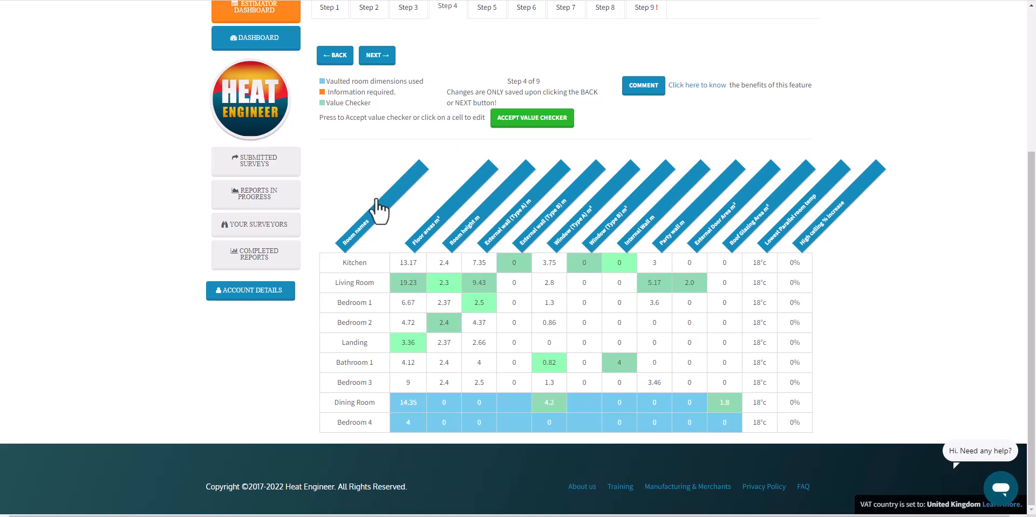
pyautogui.moveTo(377, 225)
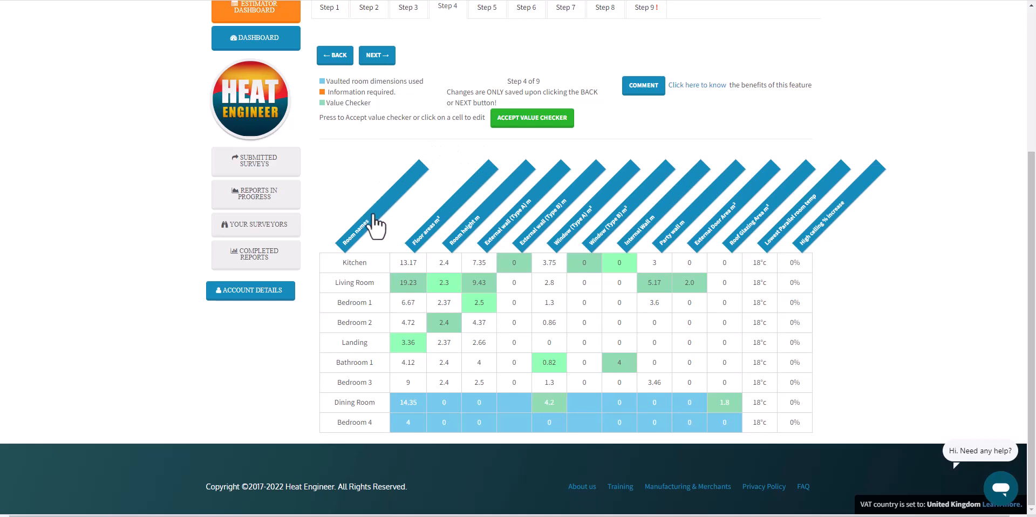
# Enter 456.9 for the Living Room's Type A external wall and 0.054 for Bedroom 1's.
pyautogui.click(479, 282)
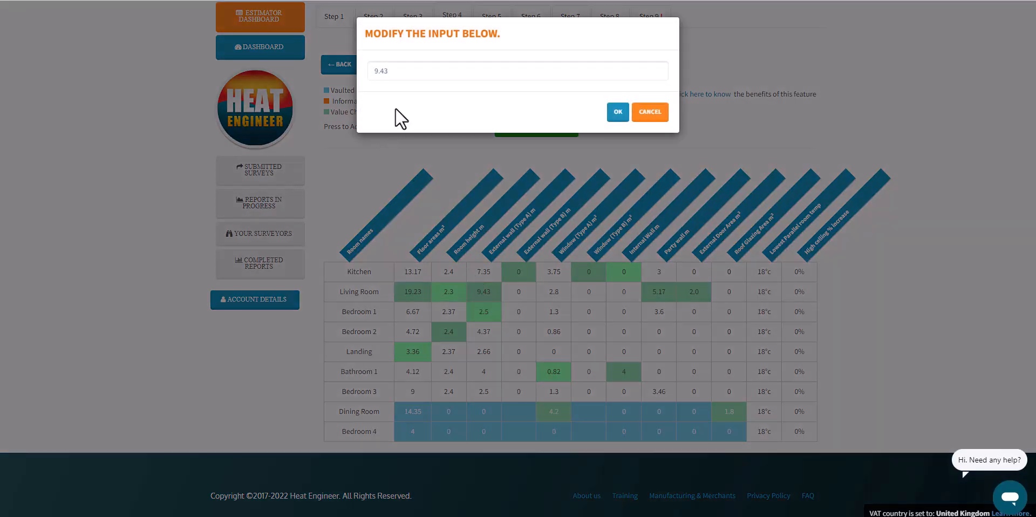
pyautogui.click(516, 71)
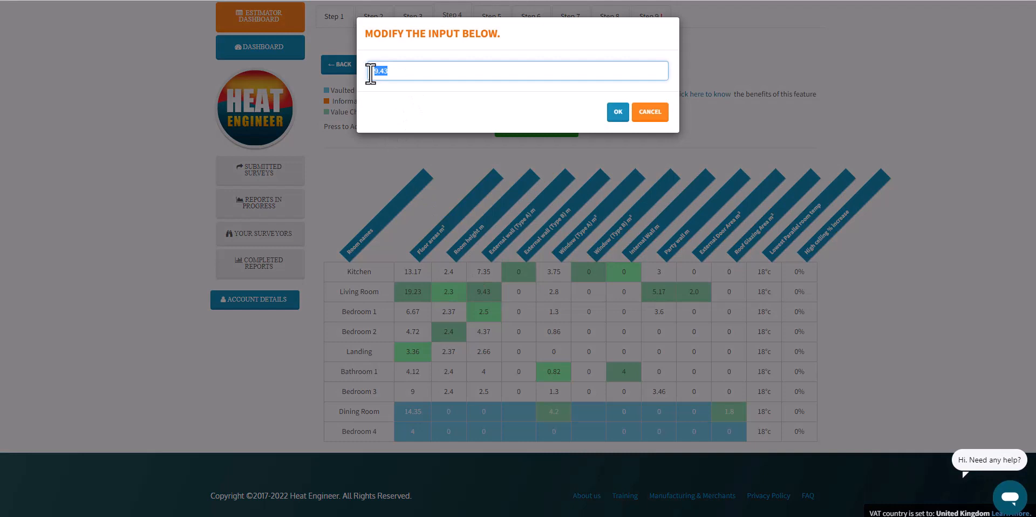
pyautogui.write('456.9')
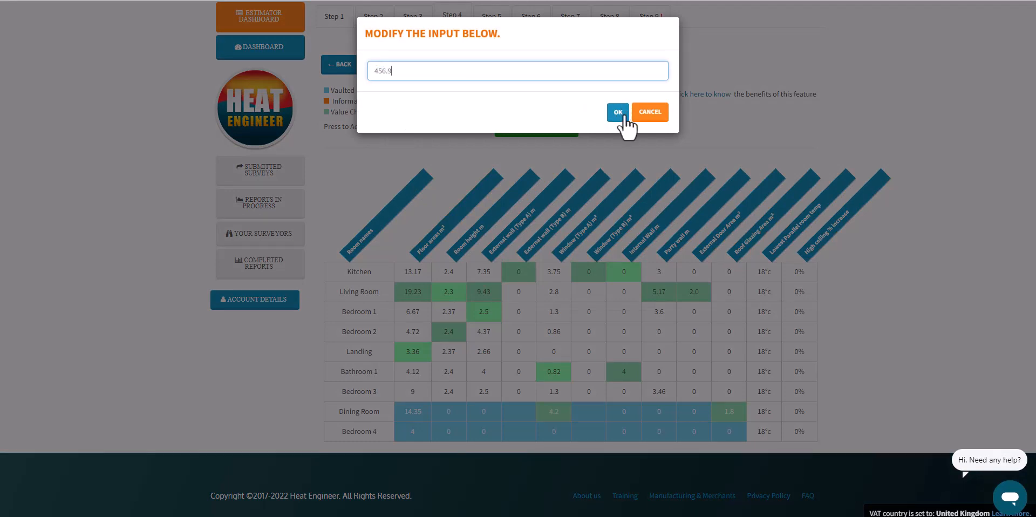
pyautogui.click(618, 111)
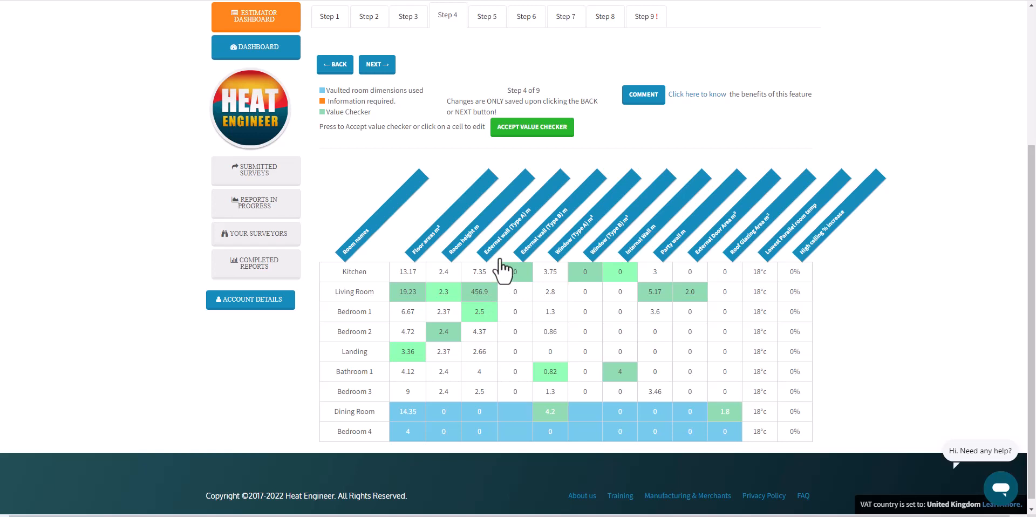
pyautogui.moveTo(479, 311)
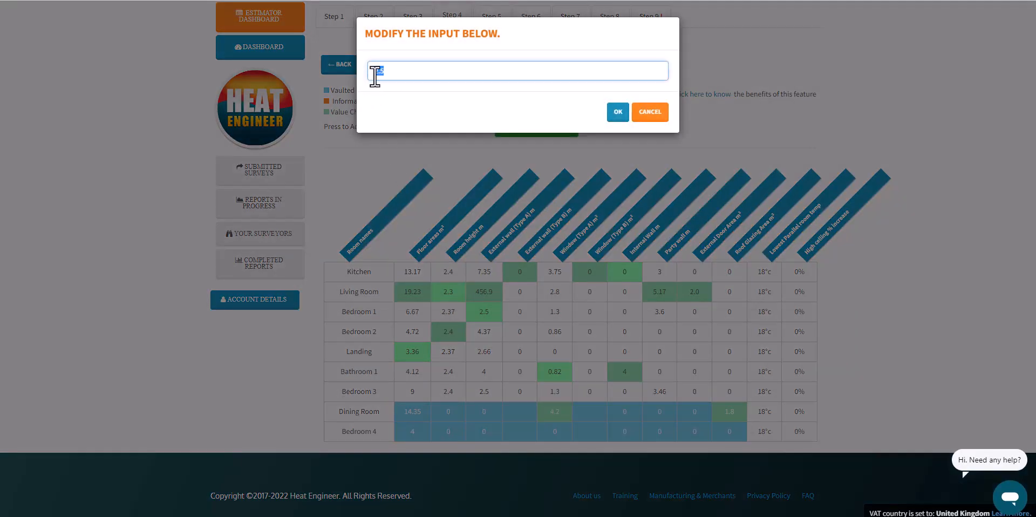
pyautogui.write('054')
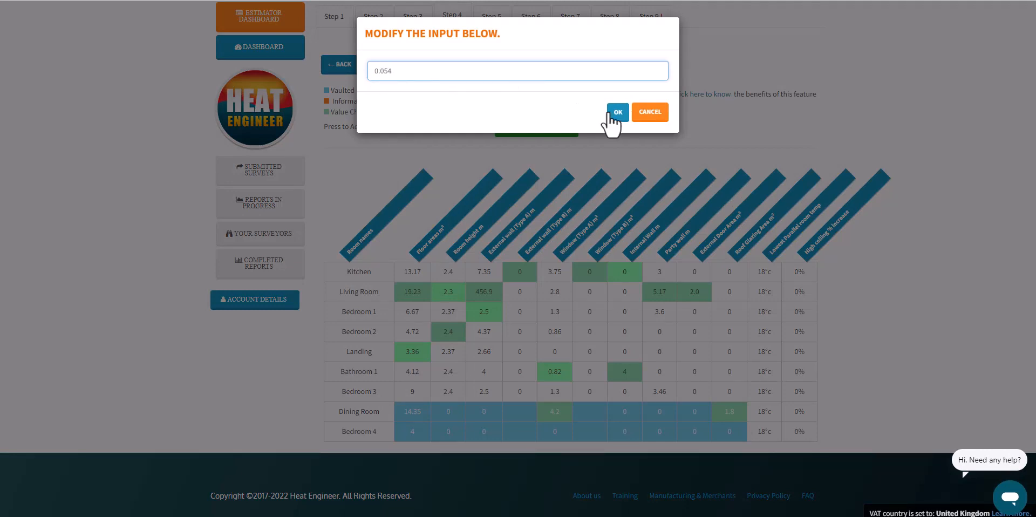
pyautogui.click(617, 112)
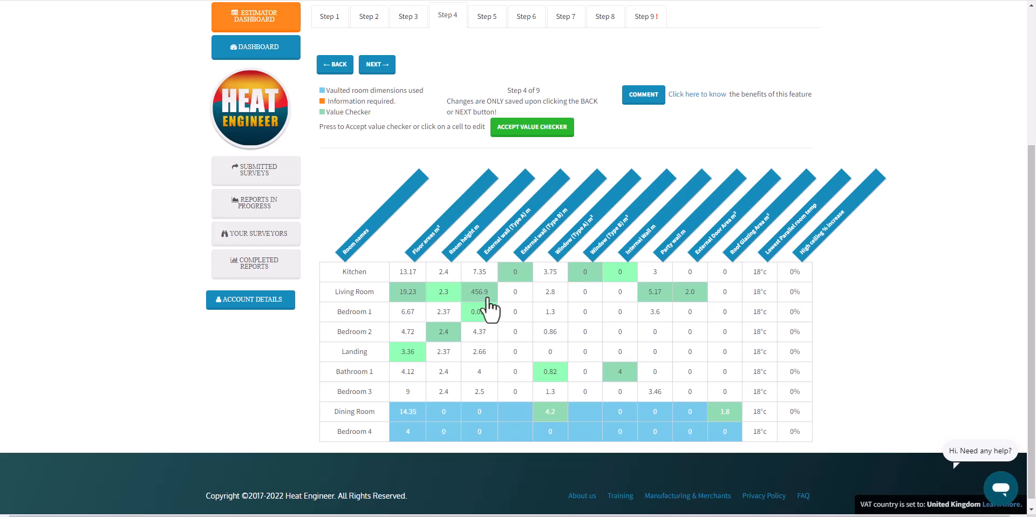
pyautogui.moveTo(486, 297)
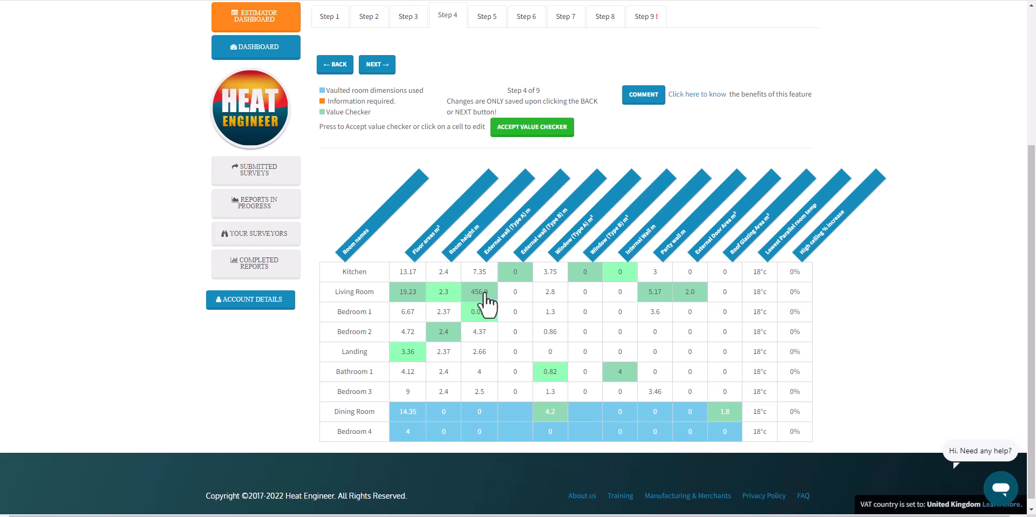
pyautogui.moveTo(484, 302)
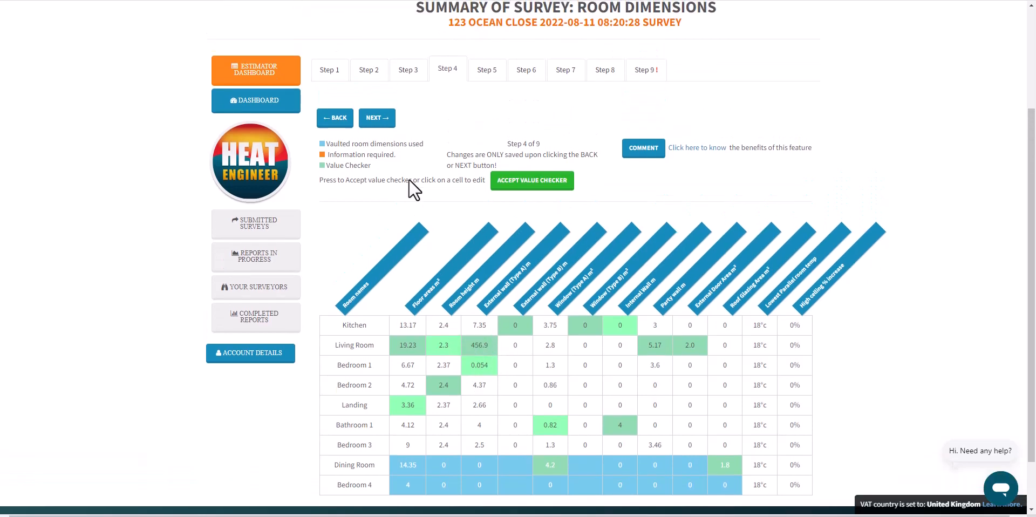
# Open the value checker and correct the Living Room's flagged external wall length to 4.56.
pyautogui.click(531, 180)
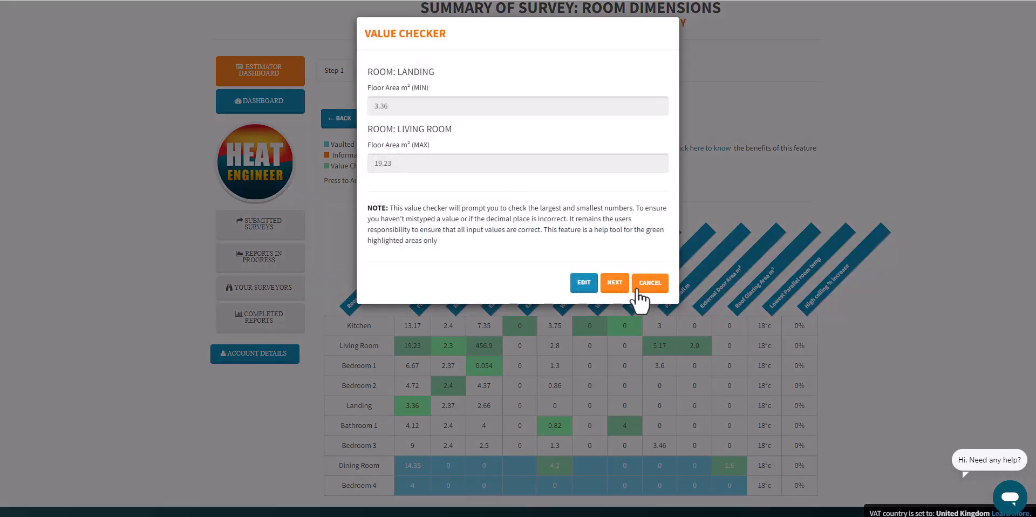
pyautogui.click(614, 282)
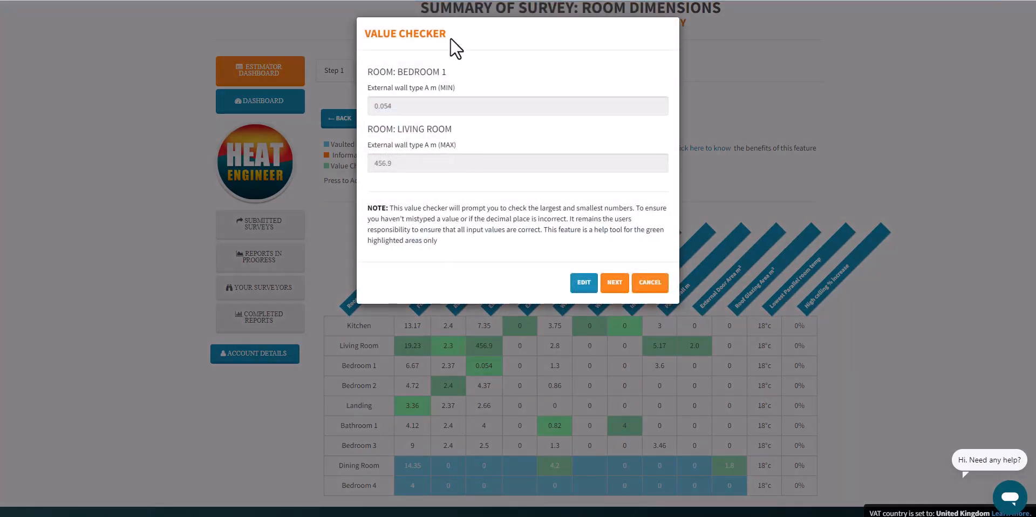
pyautogui.moveTo(467, 88)
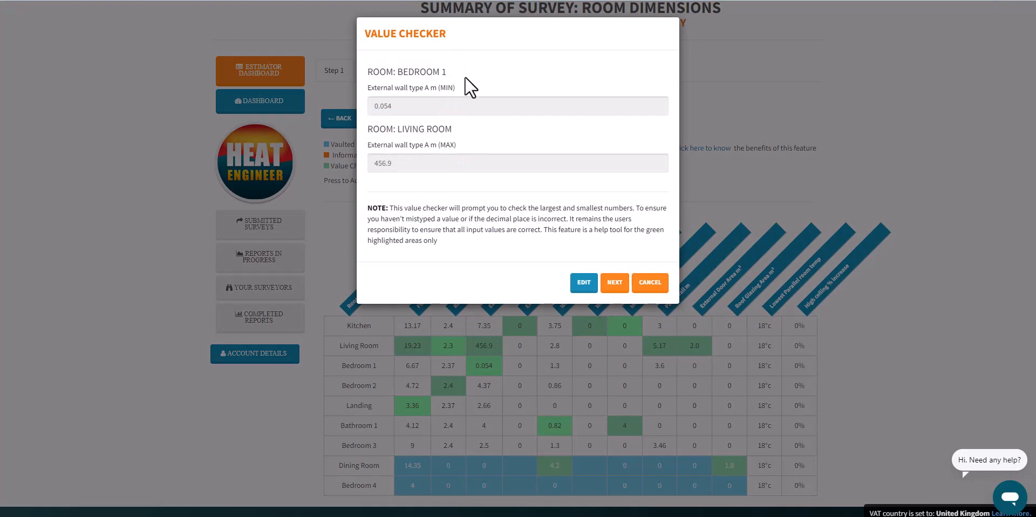
pyautogui.moveTo(430, 100)
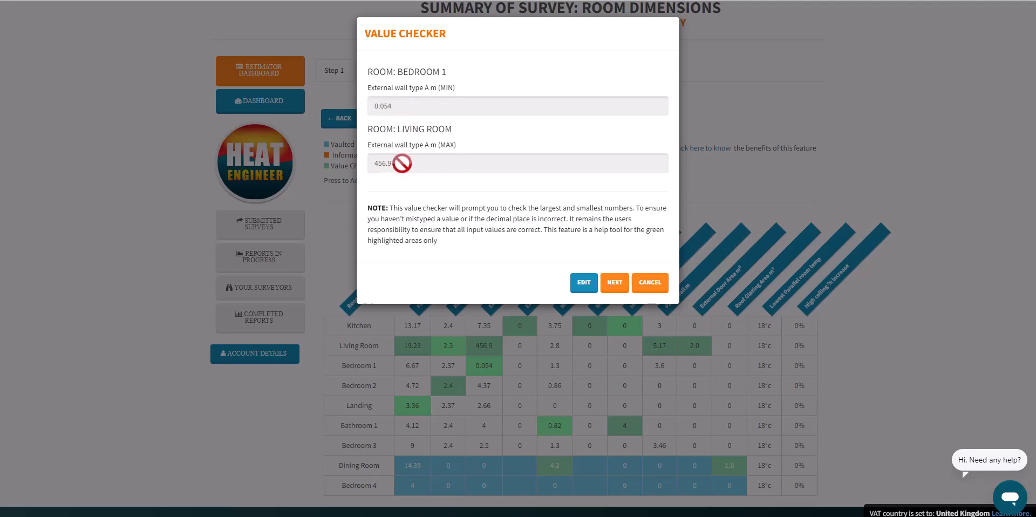
pyautogui.click(582, 282)
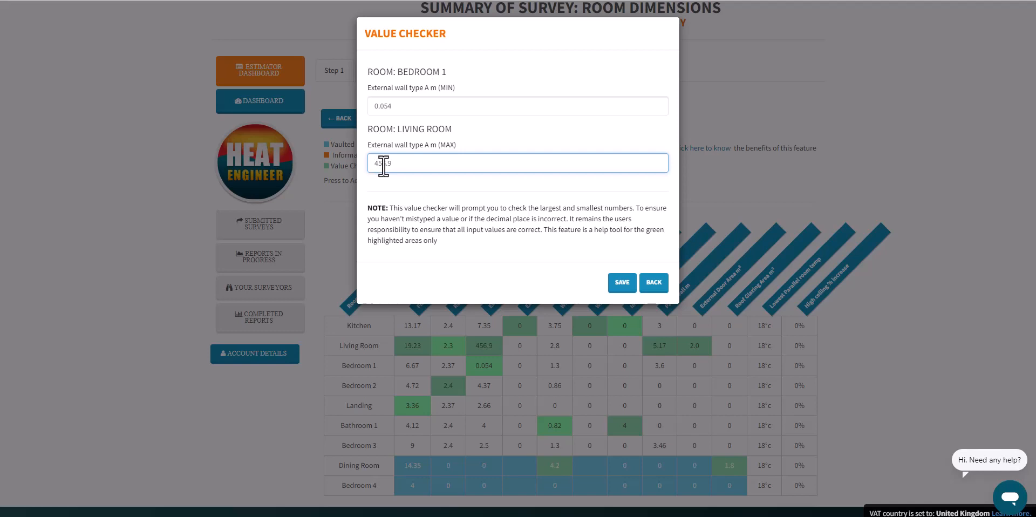
pyautogui.write('4.56')
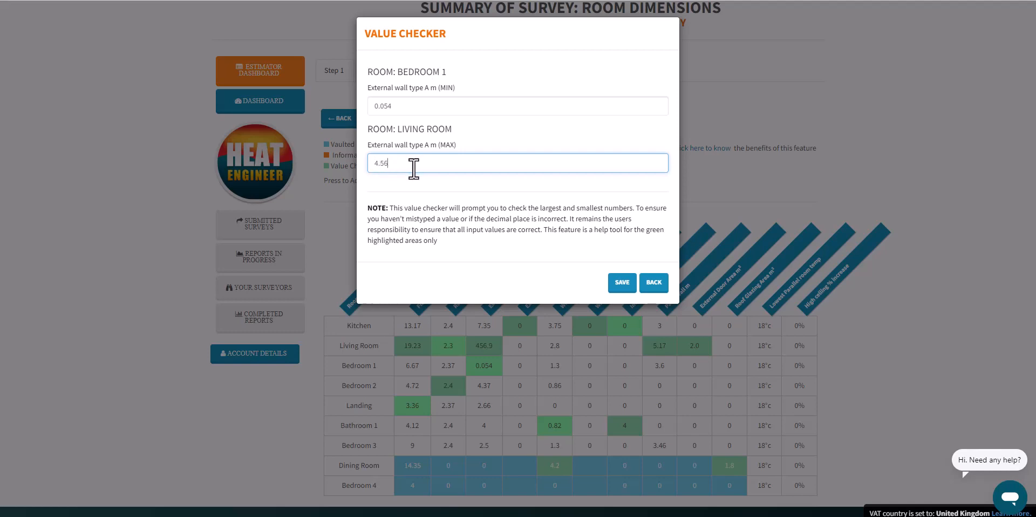
pyautogui.click(622, 282)
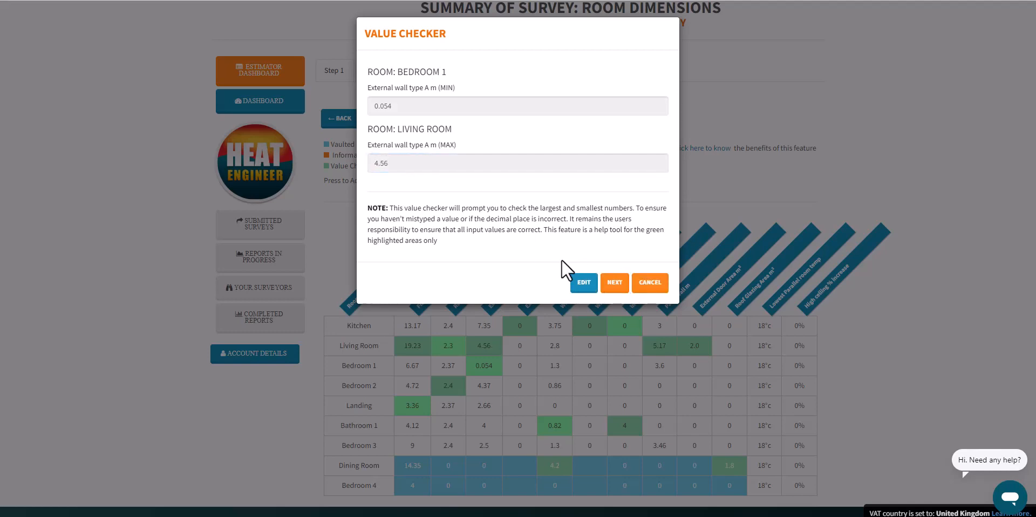
pyautogui.moveTo(569, 279)
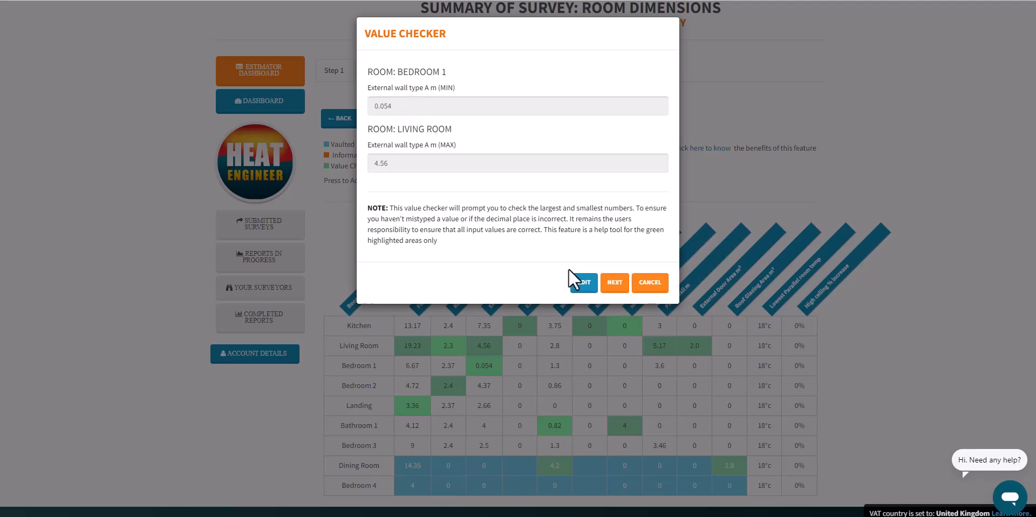
# Save Bedroom 1's flagged external wall length as 0.54 and close the value checker.
pyautogui.click(582, 283)
pyautogui.write('0.54')
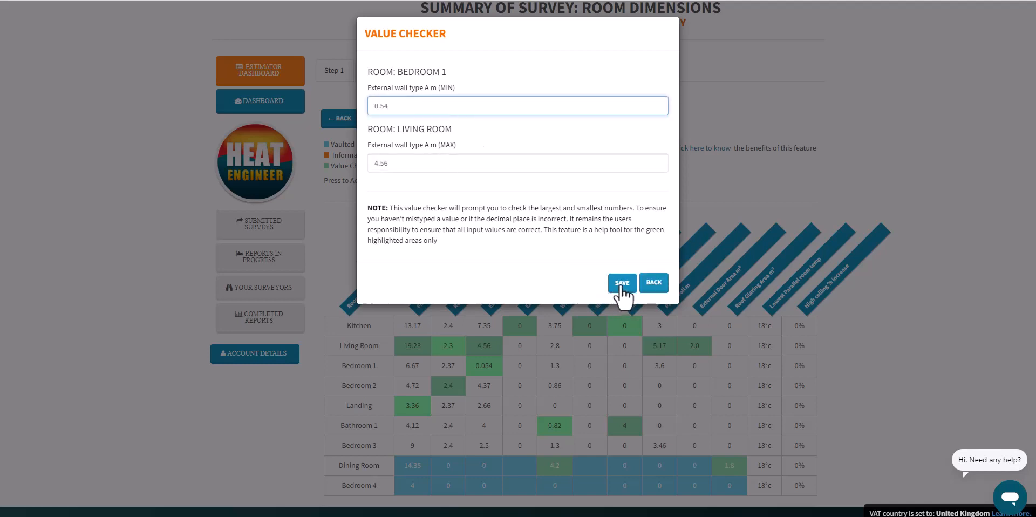
pyautogui.click(621, 282)
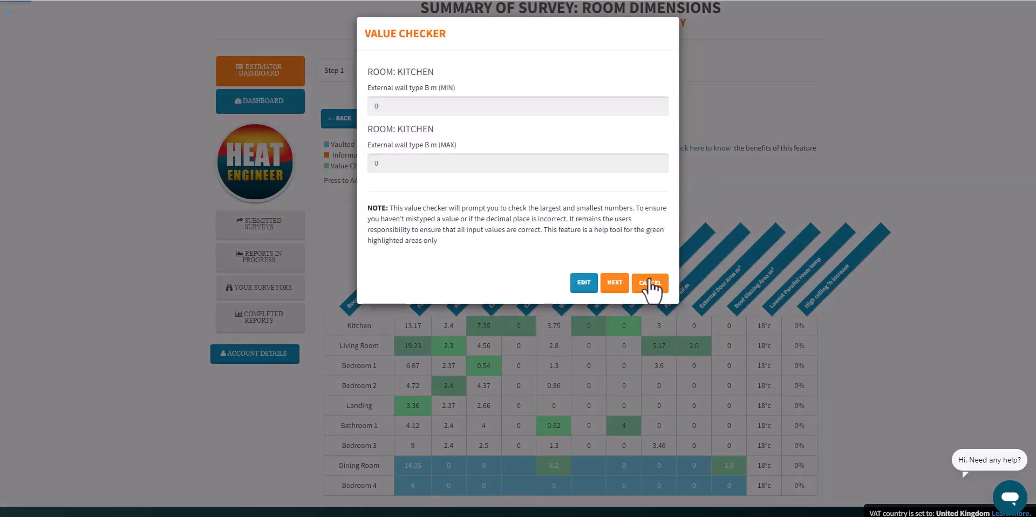
pyautogui.click(648, 283)
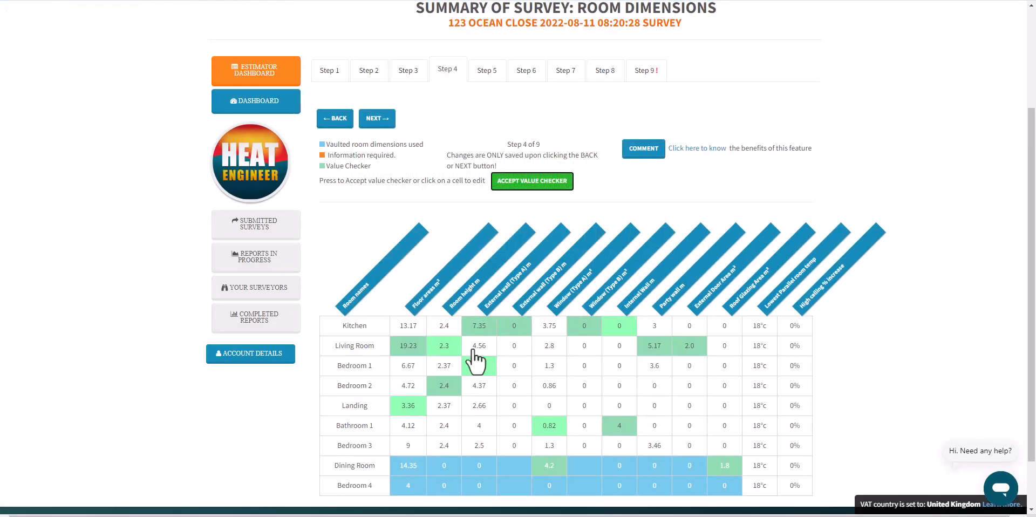